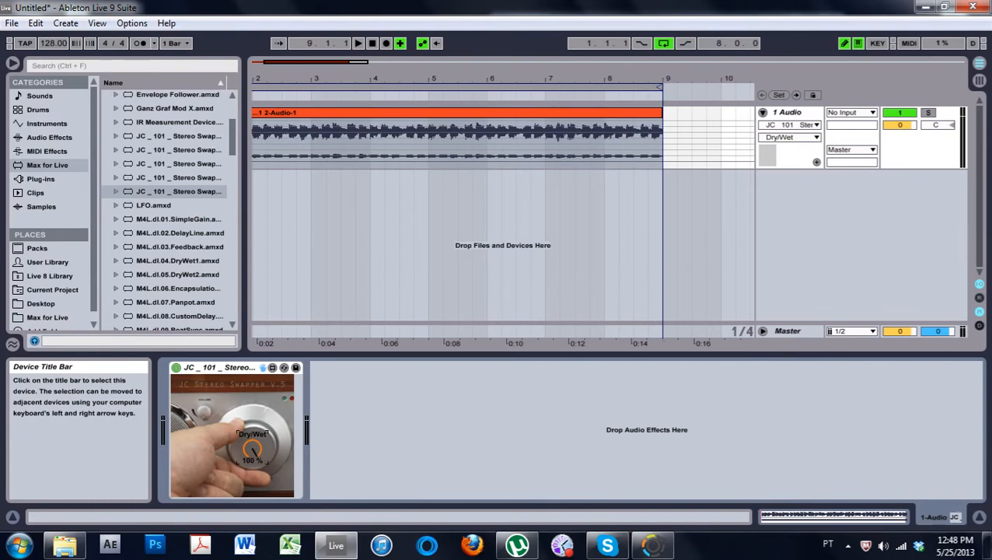
Drag the v.5 swapper's Dry/Wet knob from 100% to 0% before and during clip playback.
{"action": "left_click_drag", "start_coordinate": [253, 449], "coordinate": [253, 467]}
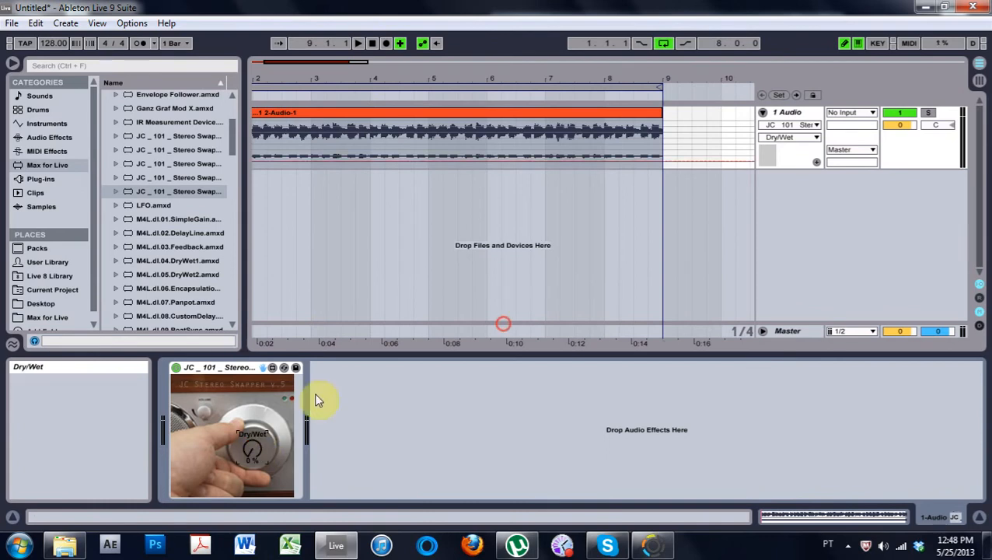
{"action": "mouse_move", "coordinate": [357, 43]}
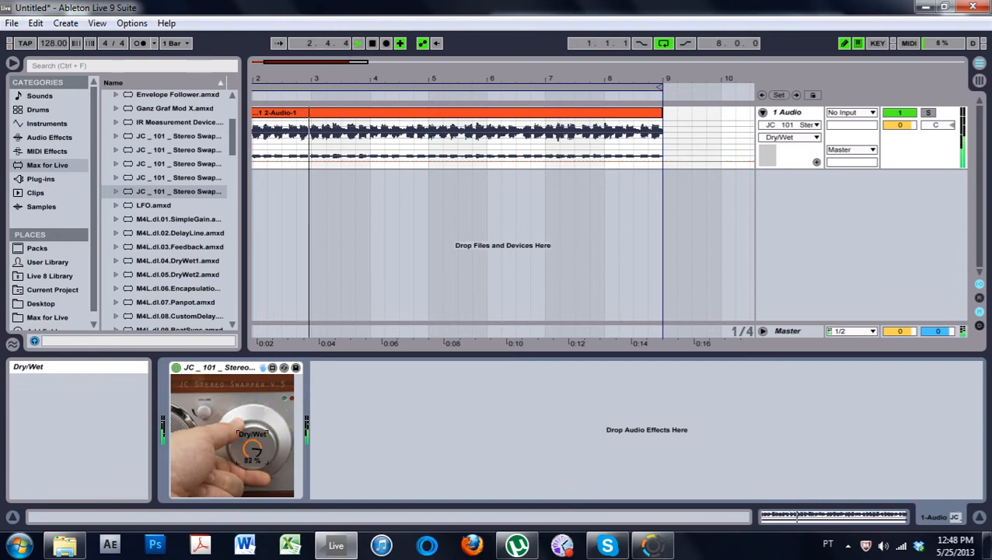
{"action": "left_click_drag", "start_coordinate": [252, 450], "coordinate": [253, 467]}
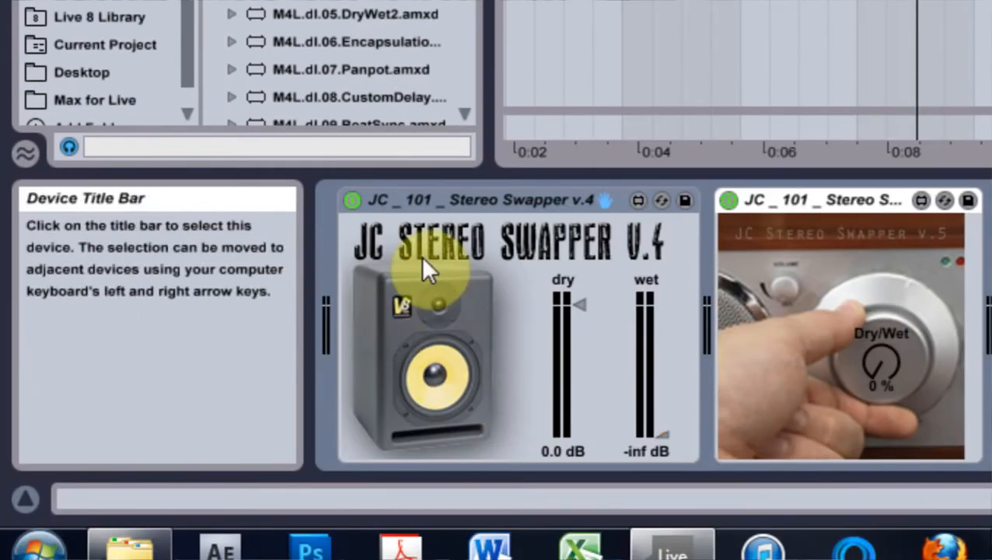
Lower the v.4 swapper's dry fader to -1.8 dB and raise its wet fader to -14 dB.
{"action": "left_click_drag", "start_coordinate": [580, 304], "coordinate": [579, 391]}
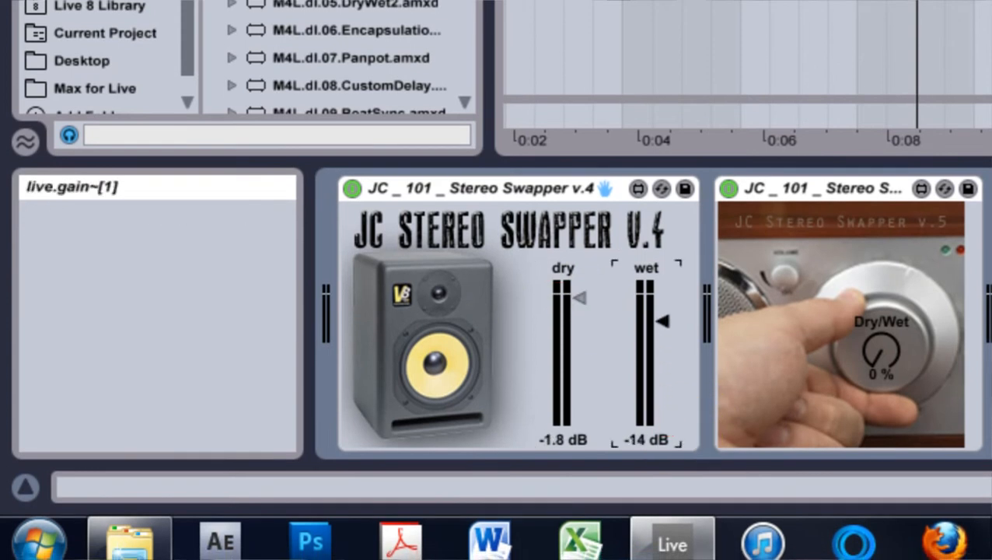
{"action": "left_click_drag", "start_coordinate": [663, 321], "coordinate": [671, 301]}
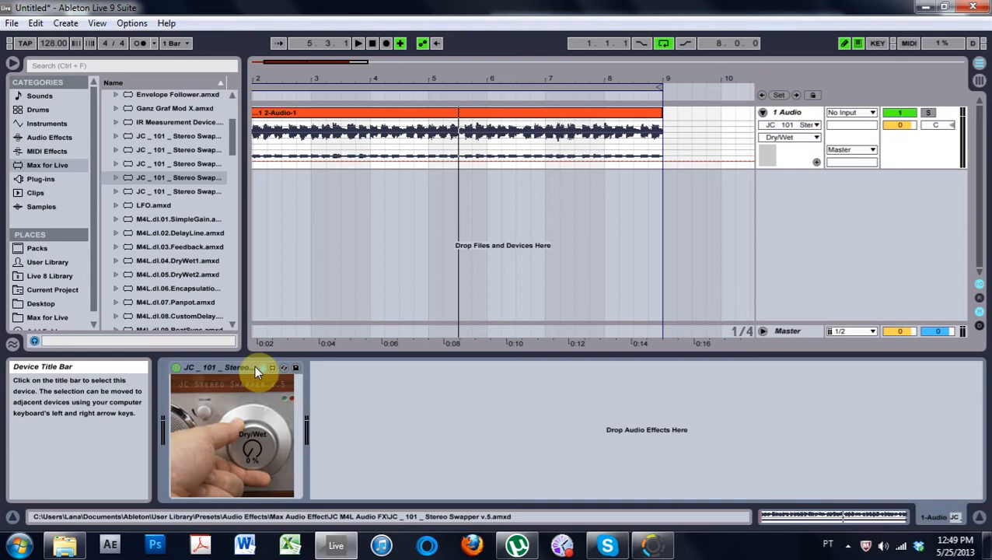
{"action": "mouse_move", "coordinate": [144, 380]}
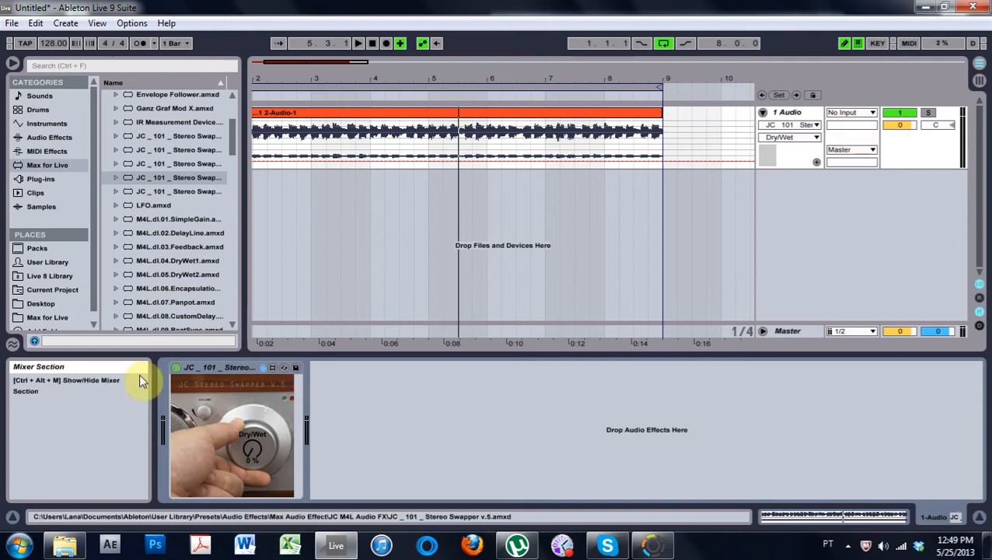
{"action": "mouse_move", "coordinate": [237, 367]}
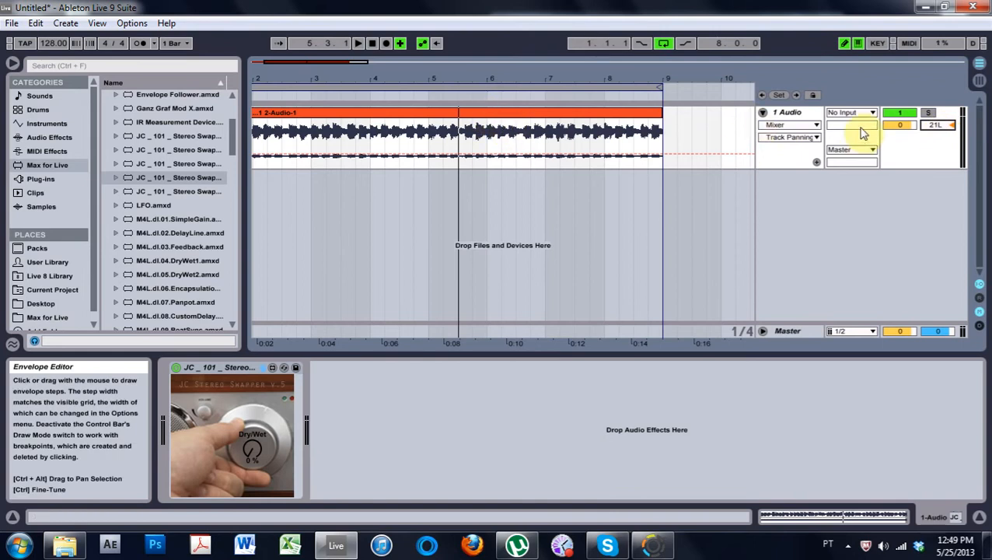
Sweep the track pan left and right while the clip plays, then reset it to C.
{"action": "left_click_drag", "start_coordinate": [851, 125], "coordinate": [852, 136]}
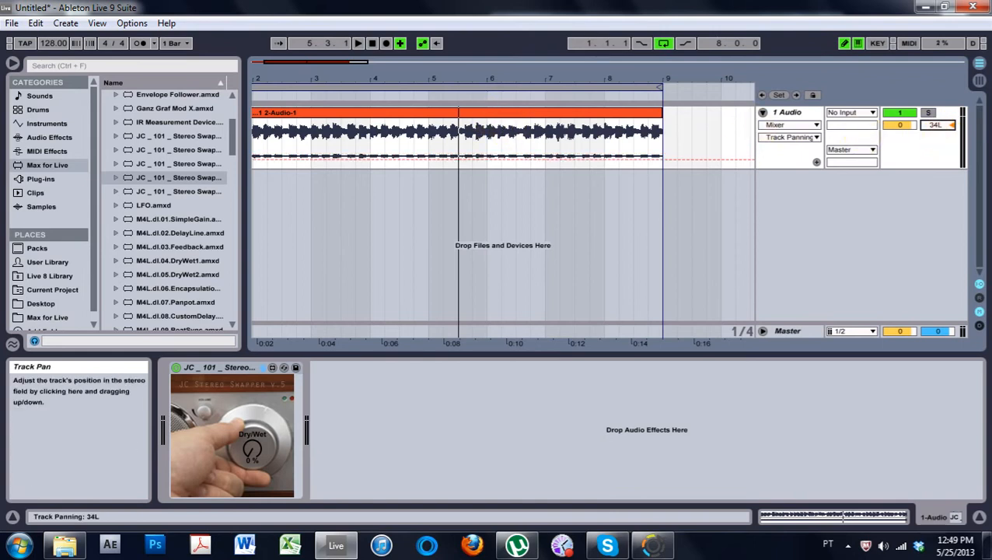
{"action": "mouse_move", "coordinate": [908, 121]}
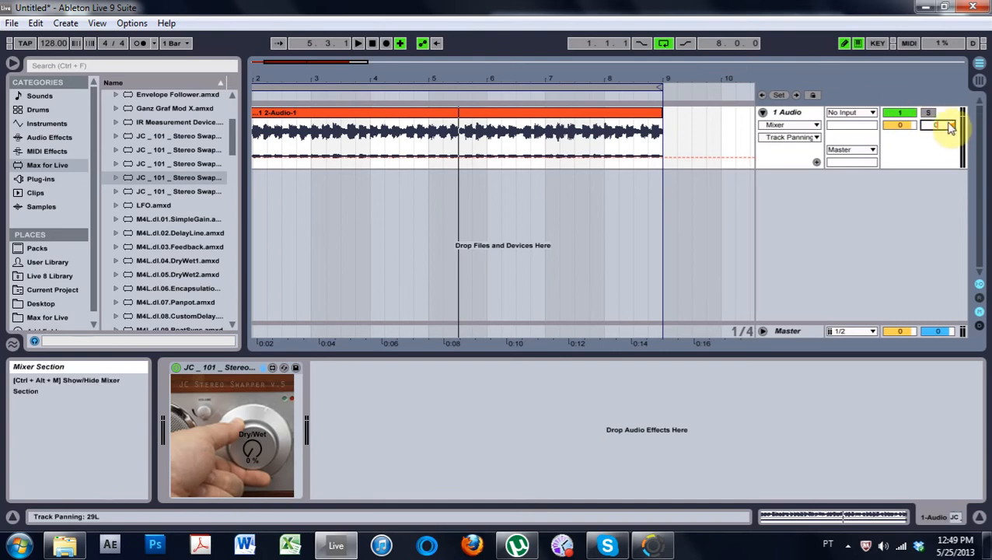
{"action": "mouse_move", "coordinate": [941, 134]}
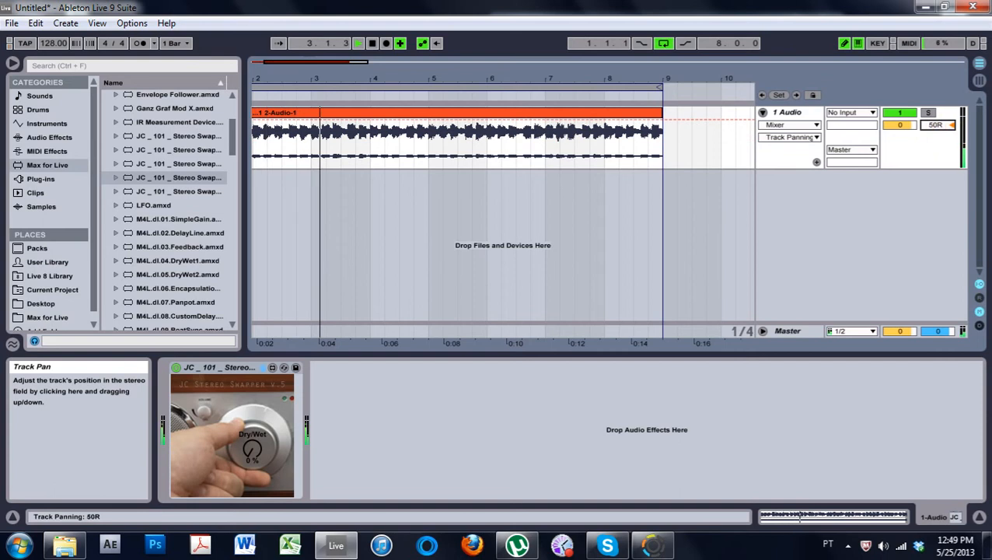
{"action": "left_click_drag", "start_coordinate": [933, 124], "coordinate": [933, 136]}
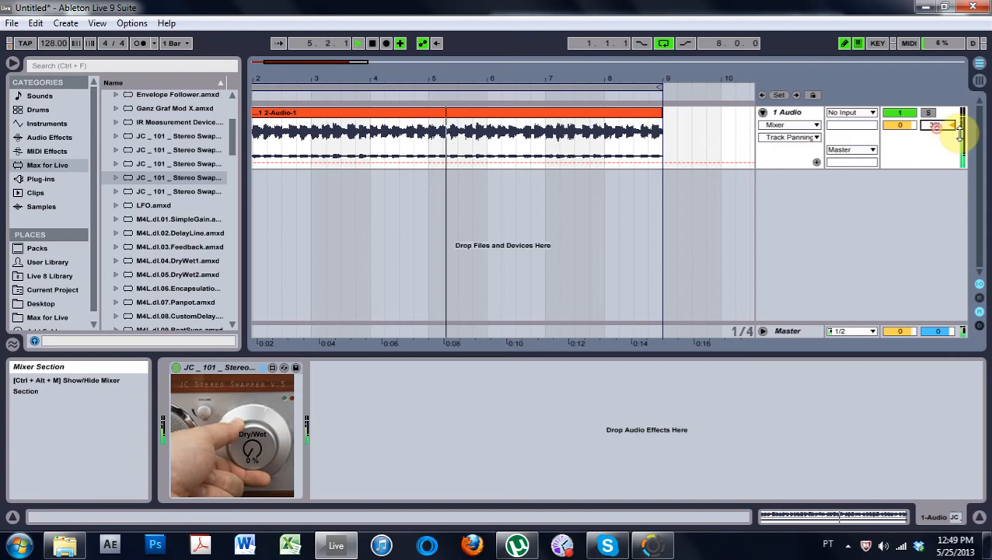
{"action": "left_click", "coordinate": [373, 43]}
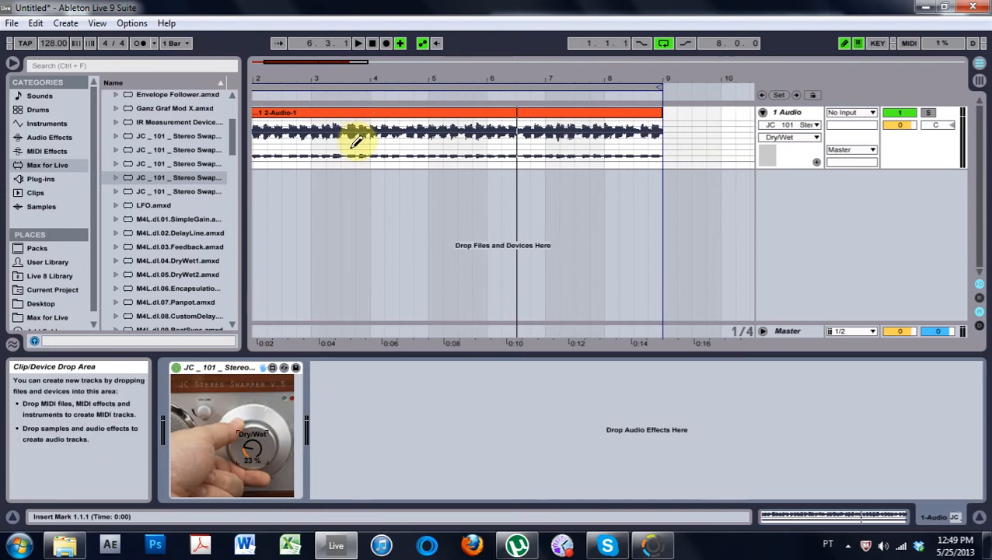
Drop a Max Audio Effect from the Max for Live browser onto the track and open it in Max.
{"action": "left_click", "coordinate": [941, 124]}
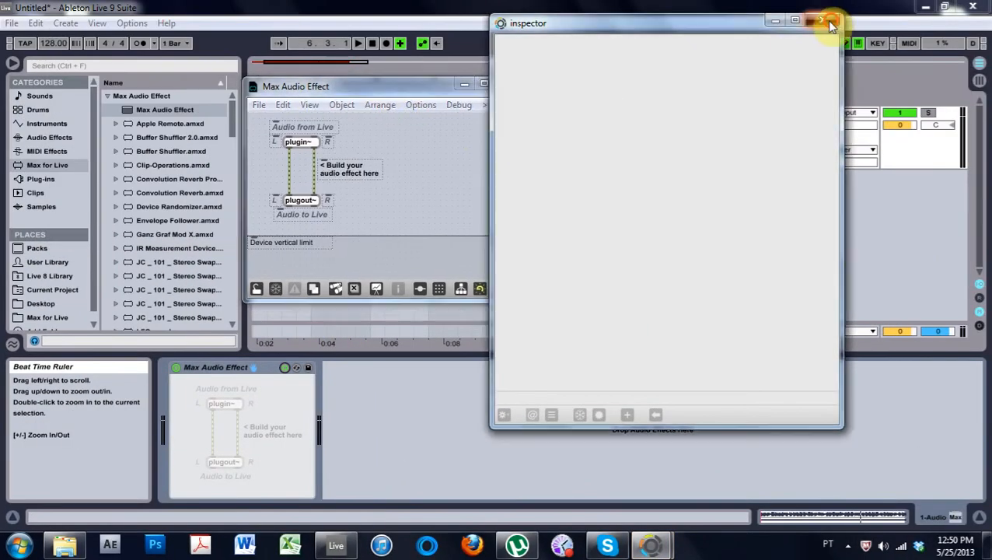
Close the inspector, move plugout~ to the patch bottom and plugin~ to top centre.
{"action": "left_click", "coordinate": [831, 21]}
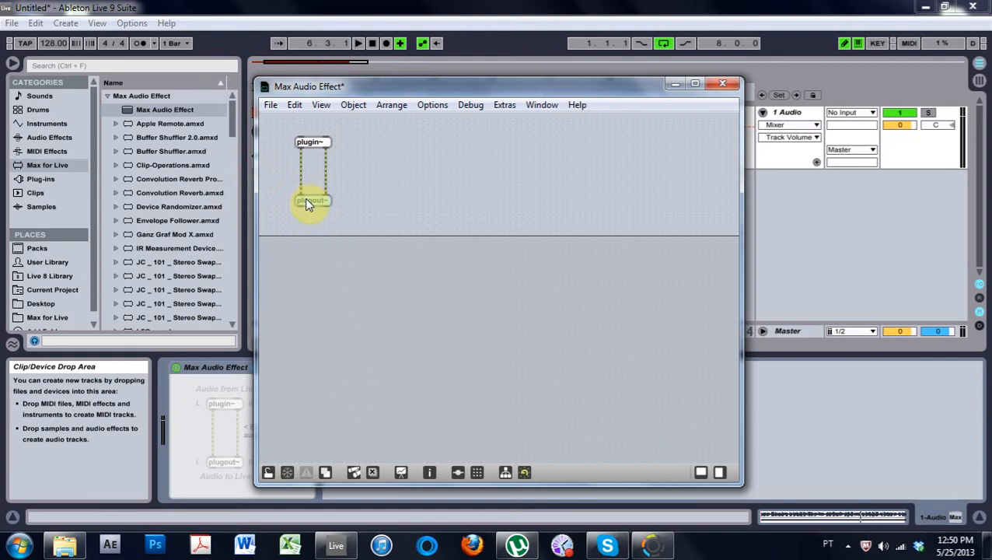
{"action": "left_click_drag", "start_coordinate": [311, 201], "coordinate": [500, 398]}
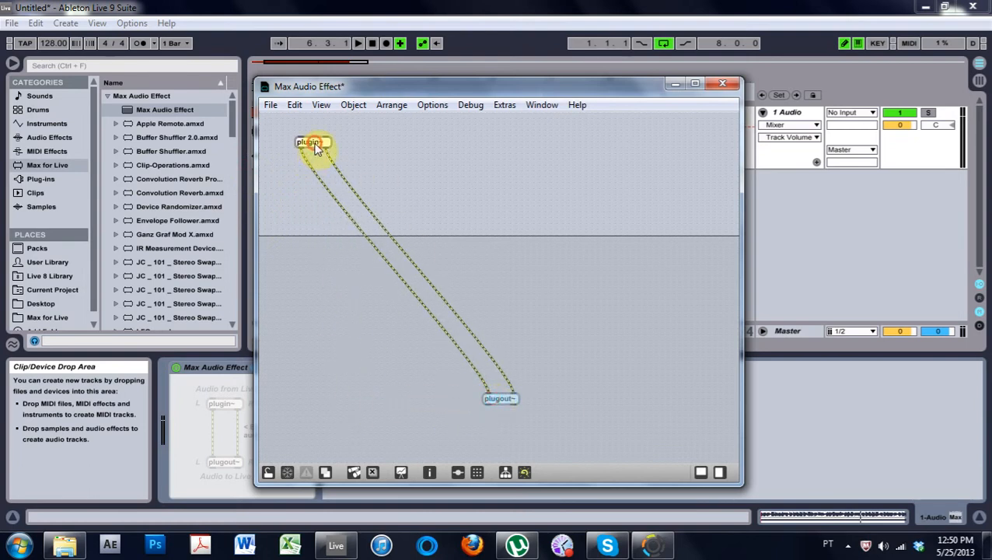
{"action": "left_click_drag", "start_coordinate": [309, 142], "coordinate": [498, 210]}
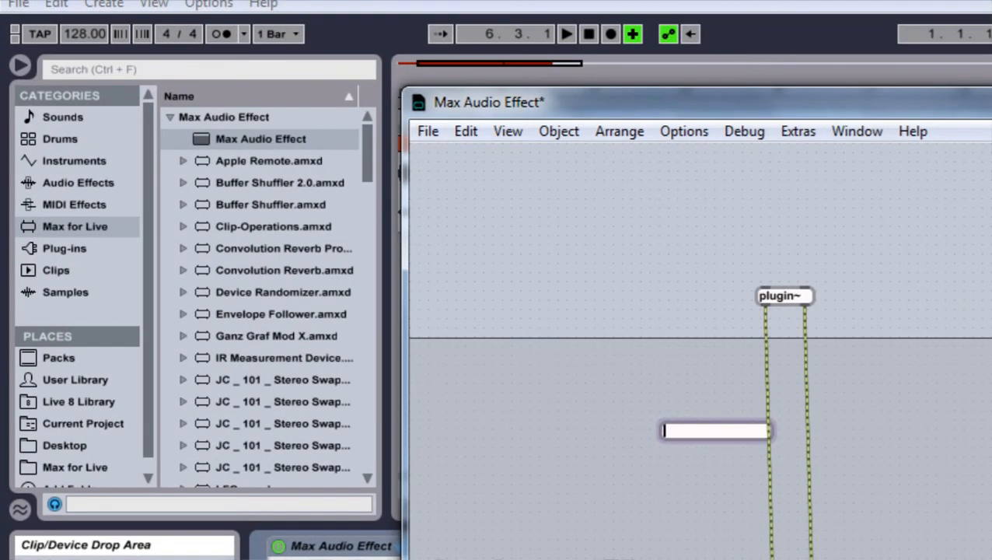
Create two live.gain~ objects and wire their outlets into plugout~'s inlets.
{"action": "type", "text": "live.gain~"}
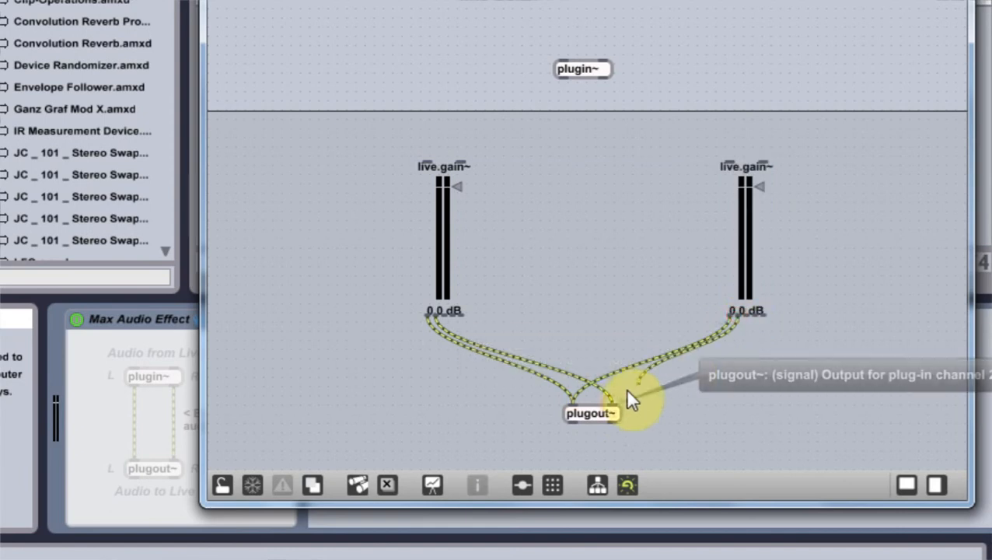
{"action": "mouse_move", "coordinate": [562, 198]}
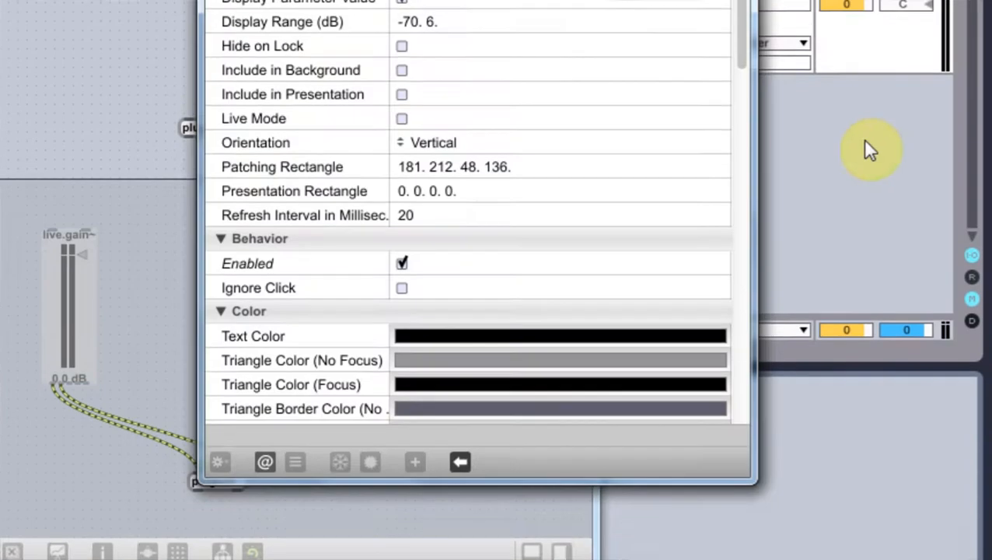
Name the first live.gain~ 'dry', set its range to -70 0, and enable its initial value.
{"action": "scroll", "scroll_direction": "up", "scroll_amount": 3}
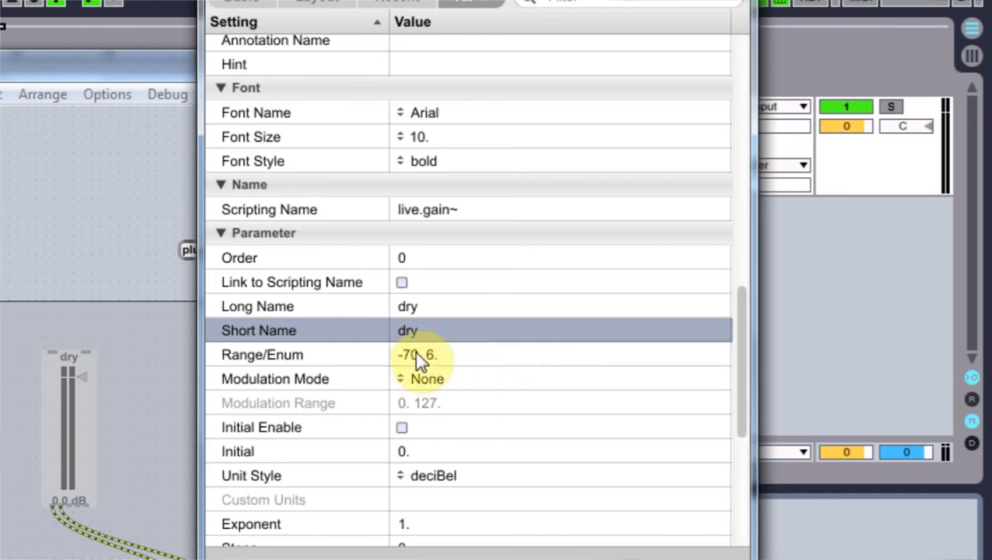
{"action": "left_click", "coordinate": [424, 354]}
{"action": "type", "text": "0"}
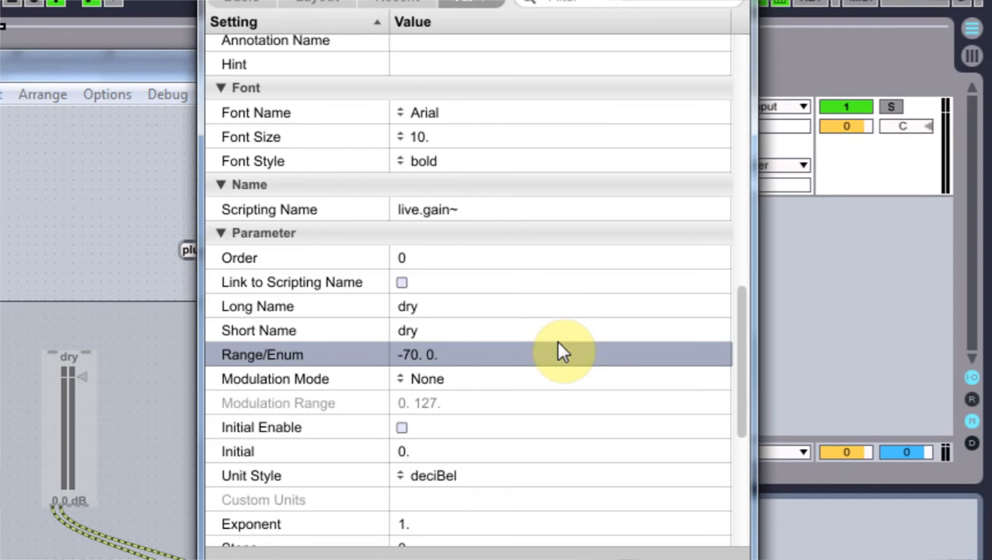
{"action": "left_click", "coordinate": [402, 427]}
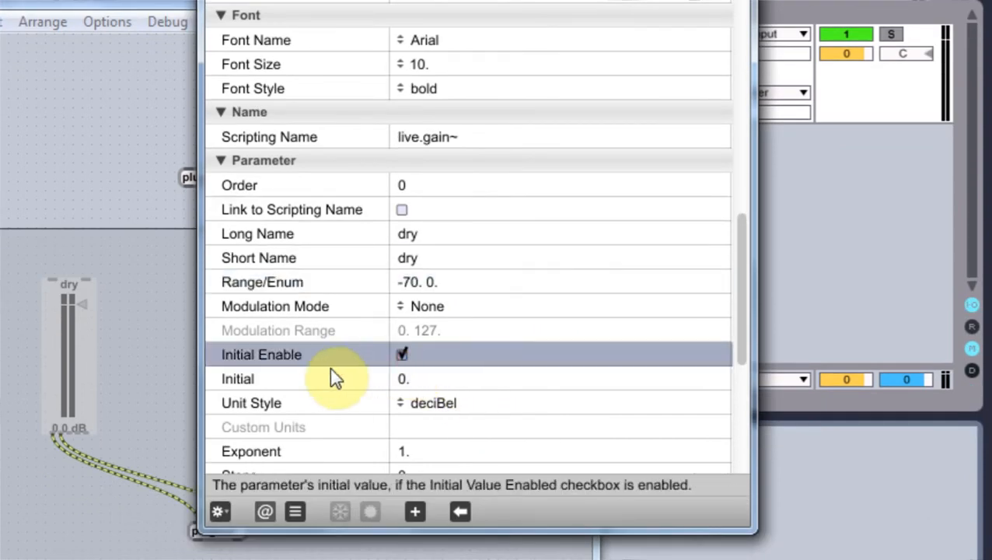
{"action": "mouse_move", "coordinate": [361, 403]}
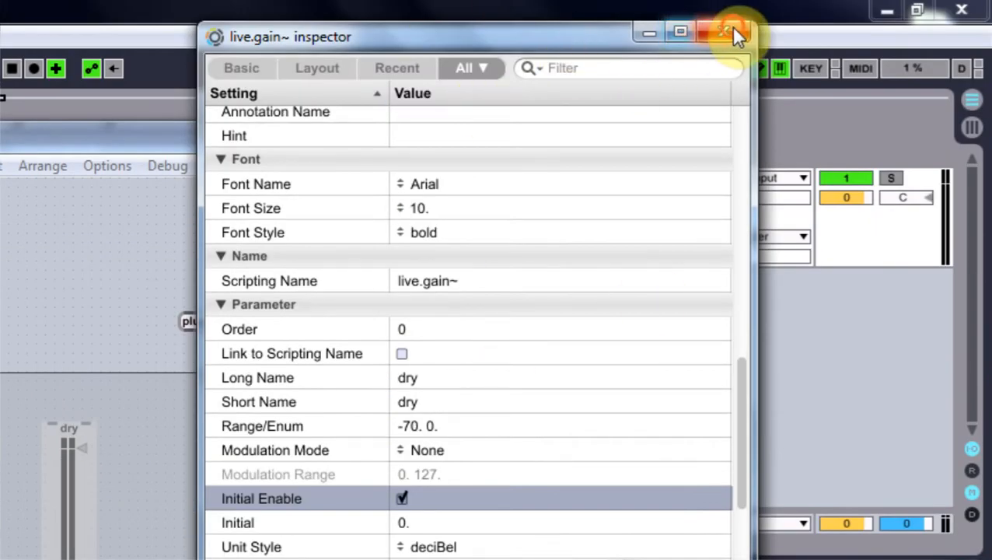
{"action": "left_click", "coordinate": [707, 31]}
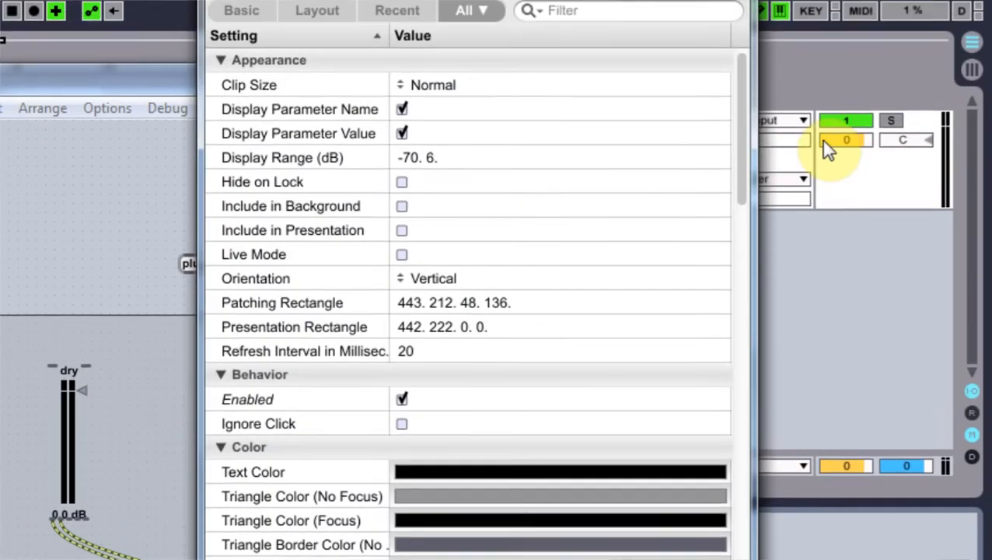
Name the second live.gain~ 'wet', range -70 0, with initial value enabled at -70.
{"action": "scroll", "scroll_direction": "down", "scroll_amount": 3}
{"action": "type", "text": "we"}
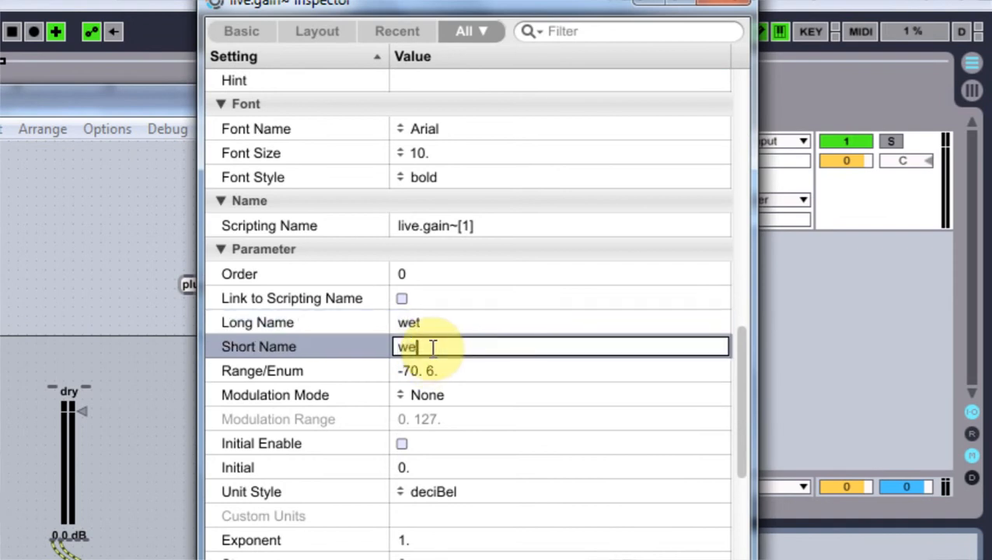
{"action": "left_click", "coordinate": [435, 370]}
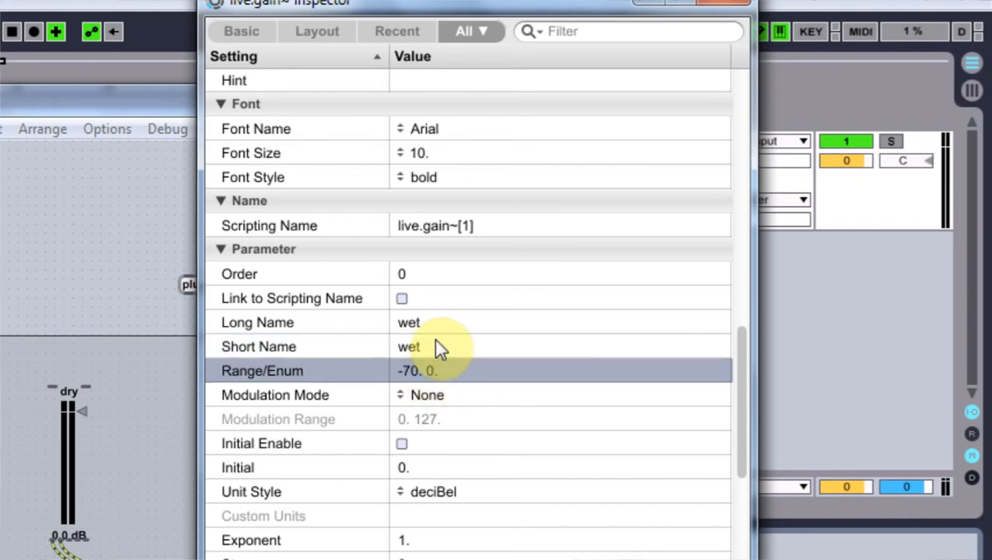
{"action": "scroll", "scroll_direction": "down", "scroll_amount": 3}
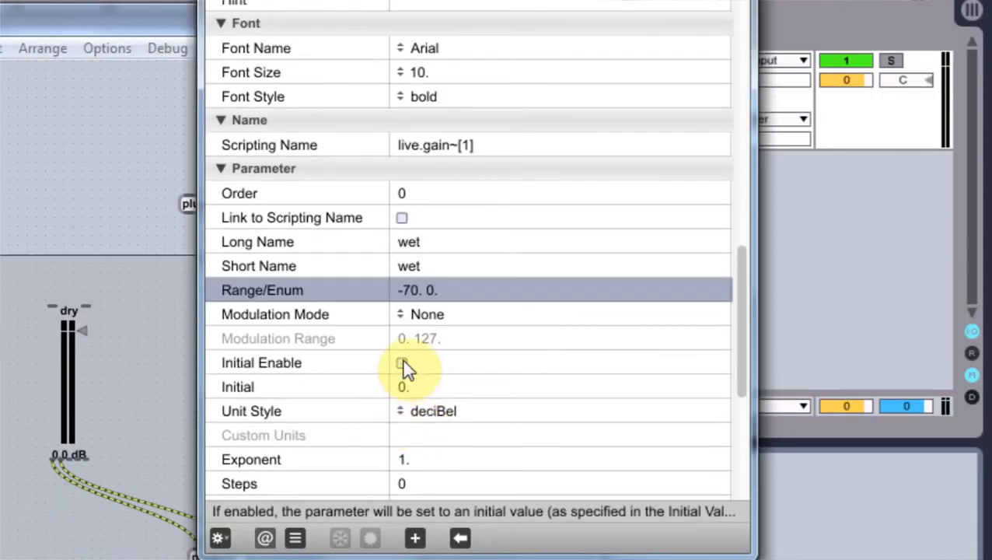
{"action": "left_click", "coordinate": [402, 362]}
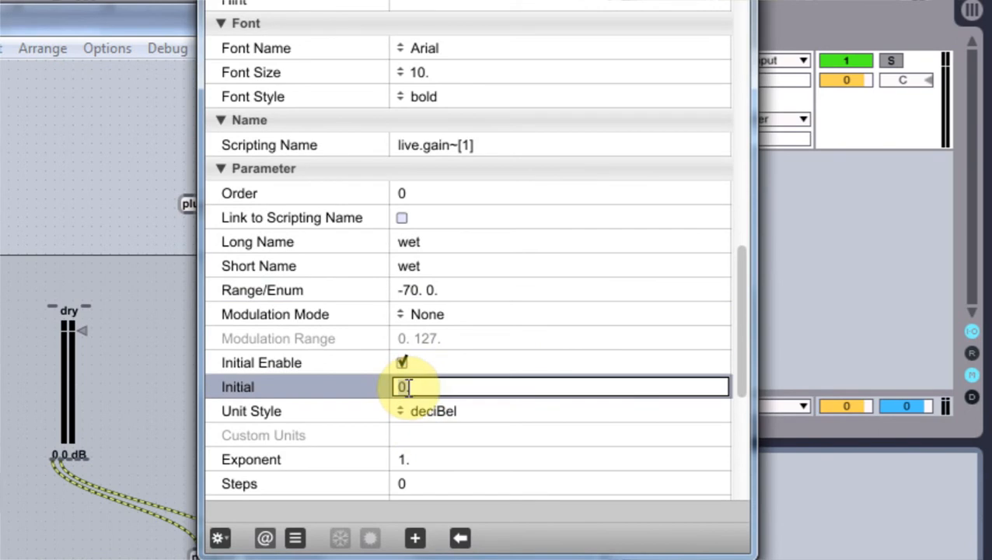
{"action": "type", "text": "-70."}
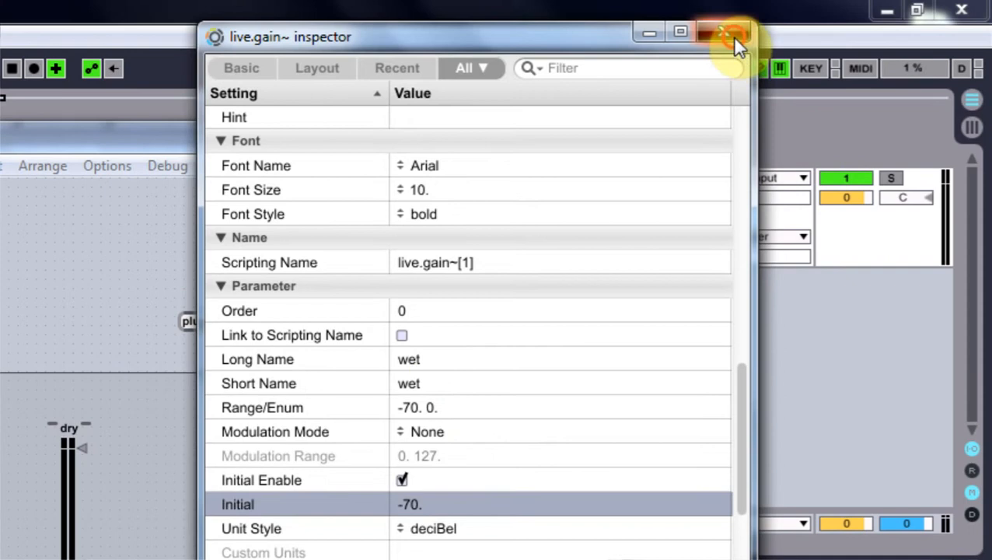
Add a live.dial object and drag it to the top of the patch above plugin~.
{"action": "left_click", "coordinate": [729, 36]}
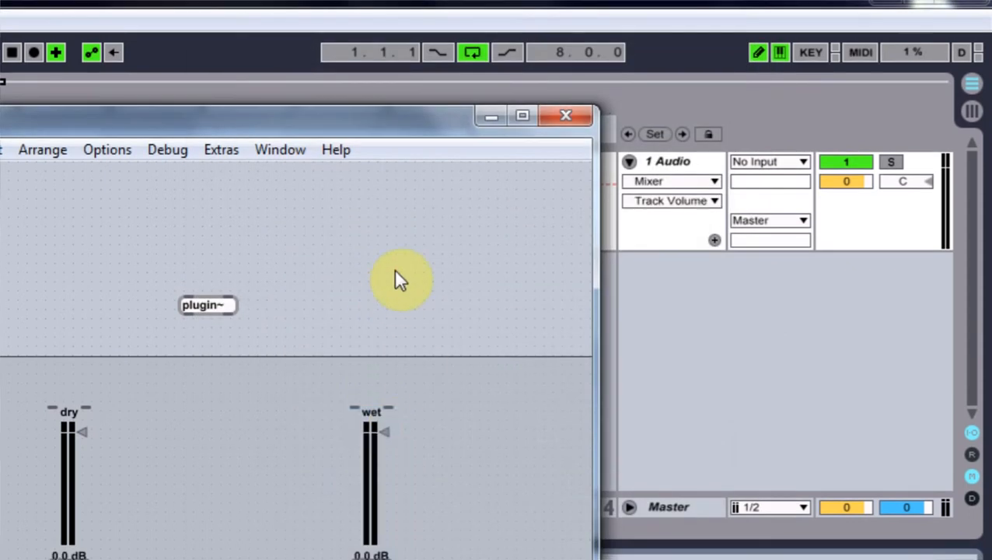
{"action": "left_click", "coordinate": [401, 280]}
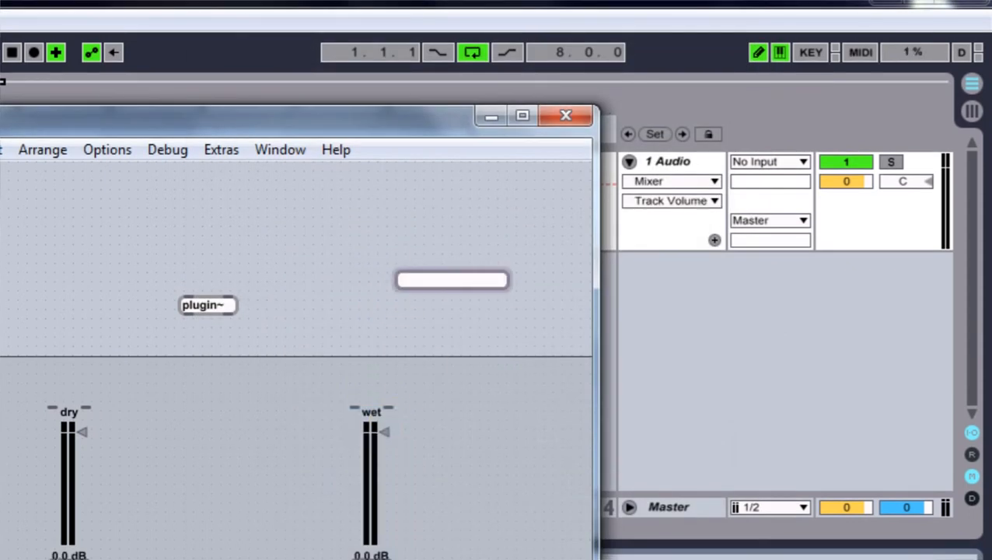
{"action": "type", "text": "live.gain~"}
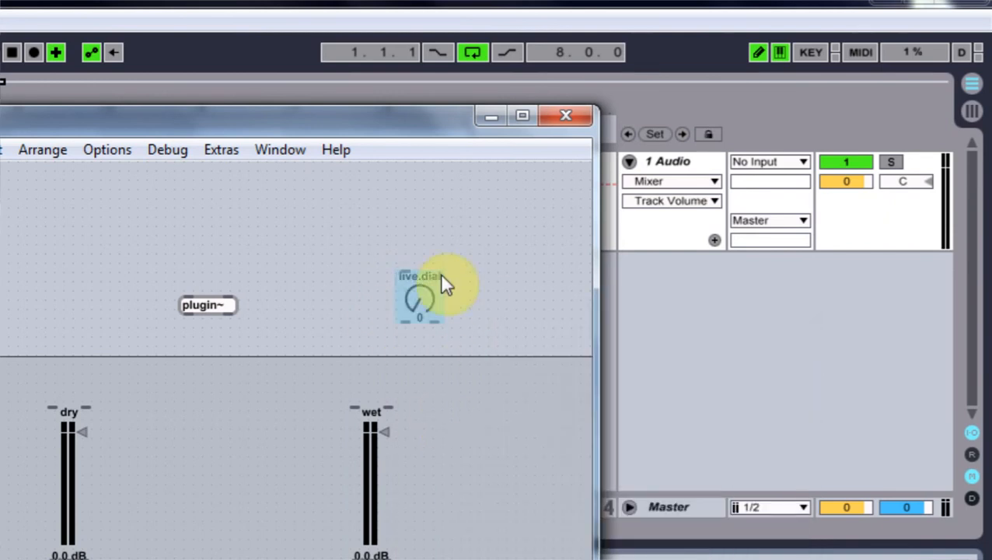
{"action": "left_click_drag", "start_coordinate": [435, 291], "coordinate": [365, 222]}
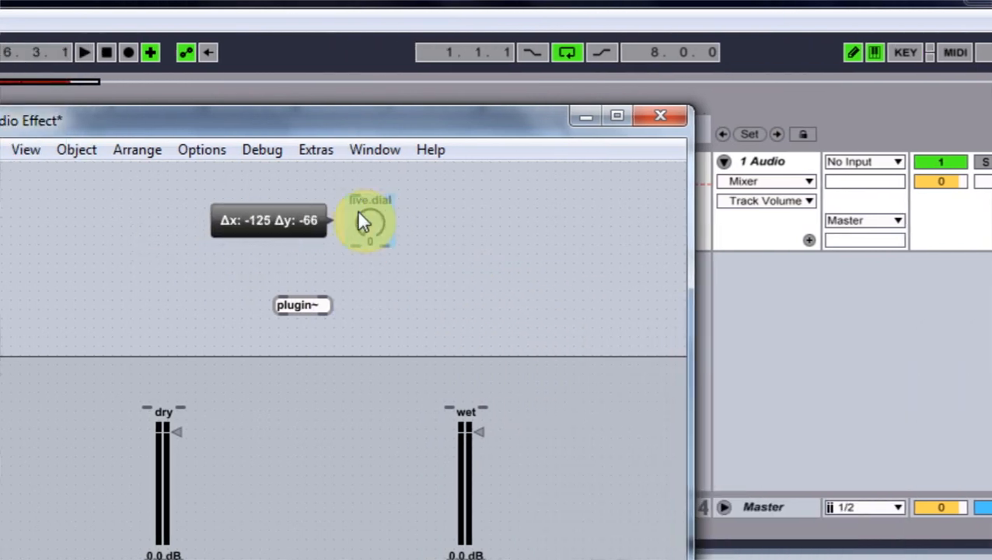
{"action": "left_click_drag", "start_coordinate": [369, 222], "coordinate": [252, 213]}
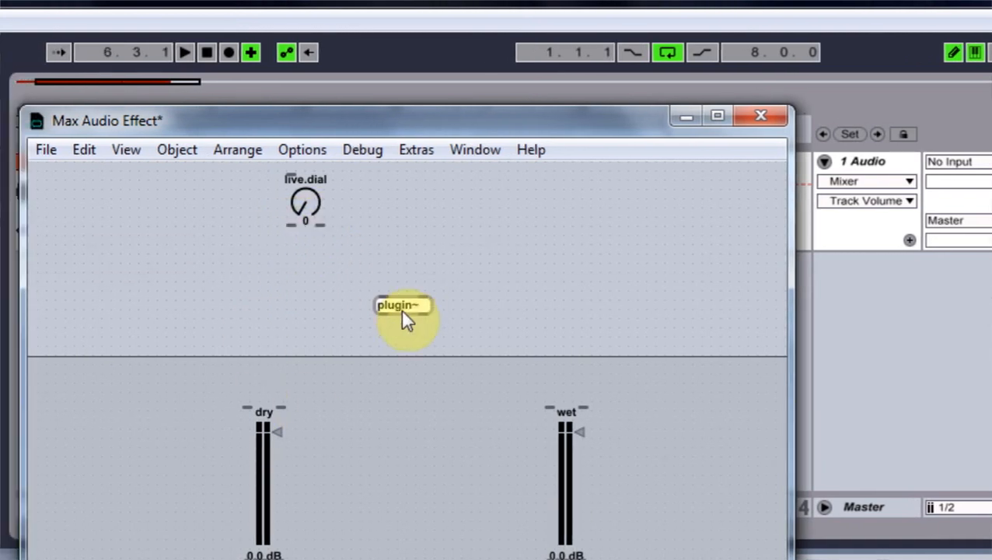
Give the live.dial long and short names 'dry/wet', range 0. 100., and % unit style.
{"action": "left_click_drag", "start_coordinate": [400, 304], "coordinate": [406, 318]}
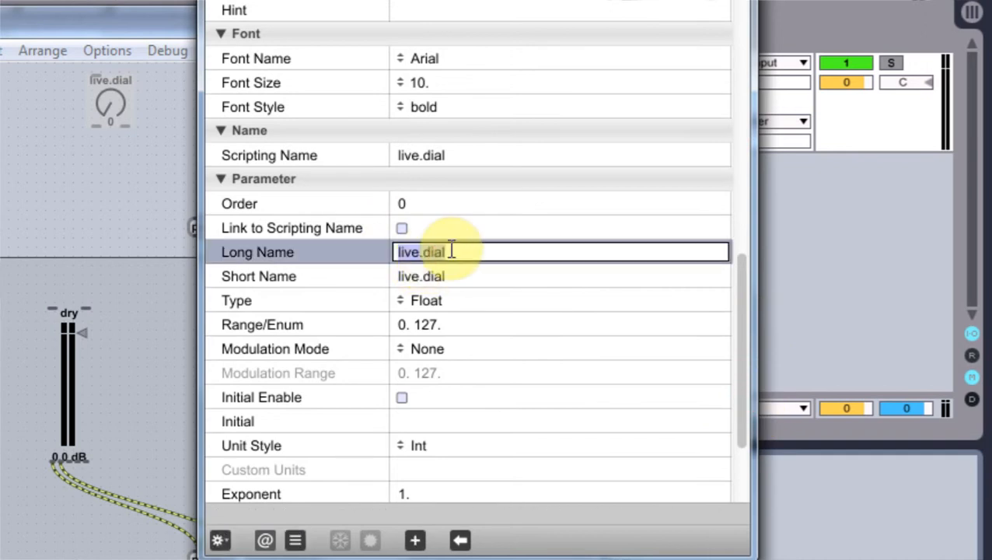
{"action": "type", "text": "dry/wet"}
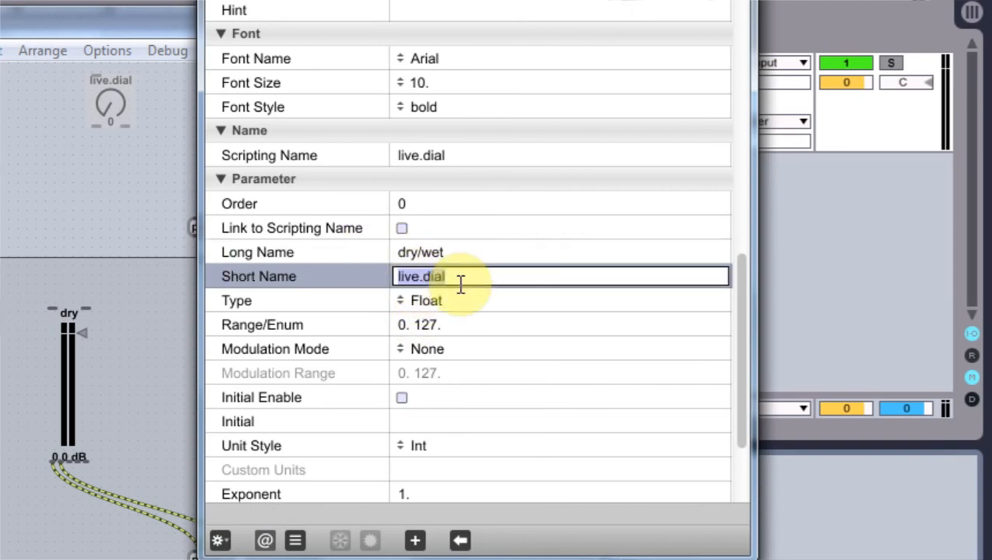
{"action": "type", "text": "dry"}
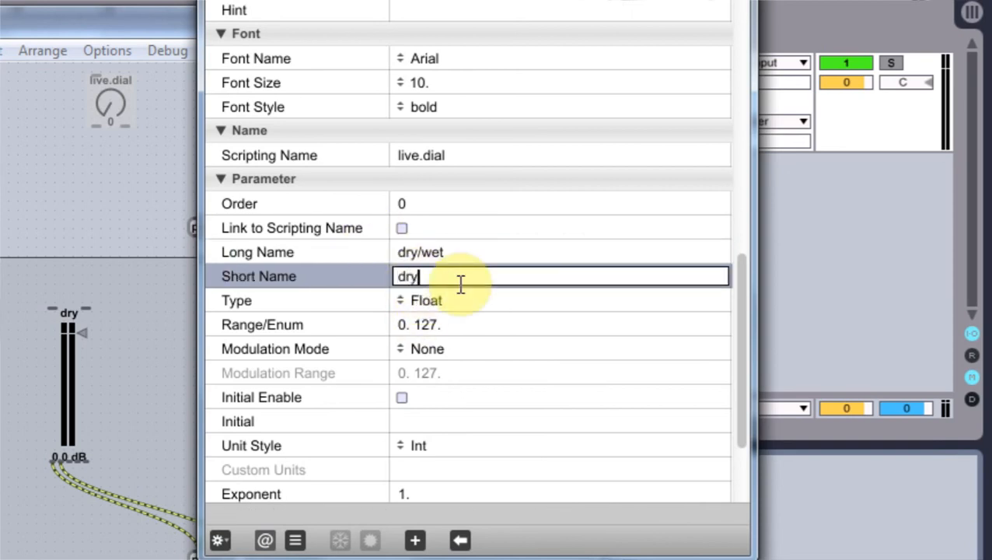
{"action": "type", "text": "/wet"}
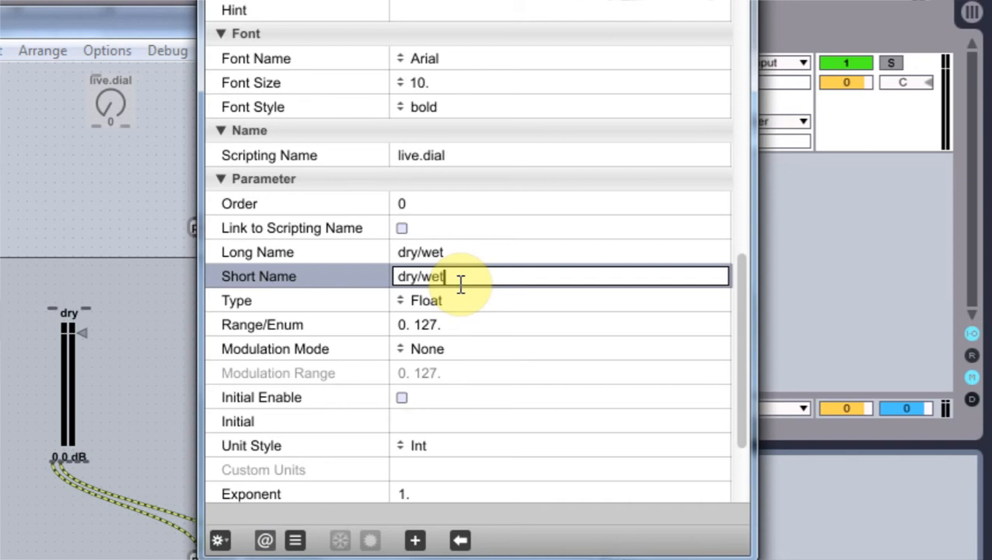
{"action": "key", "text": "Return"}
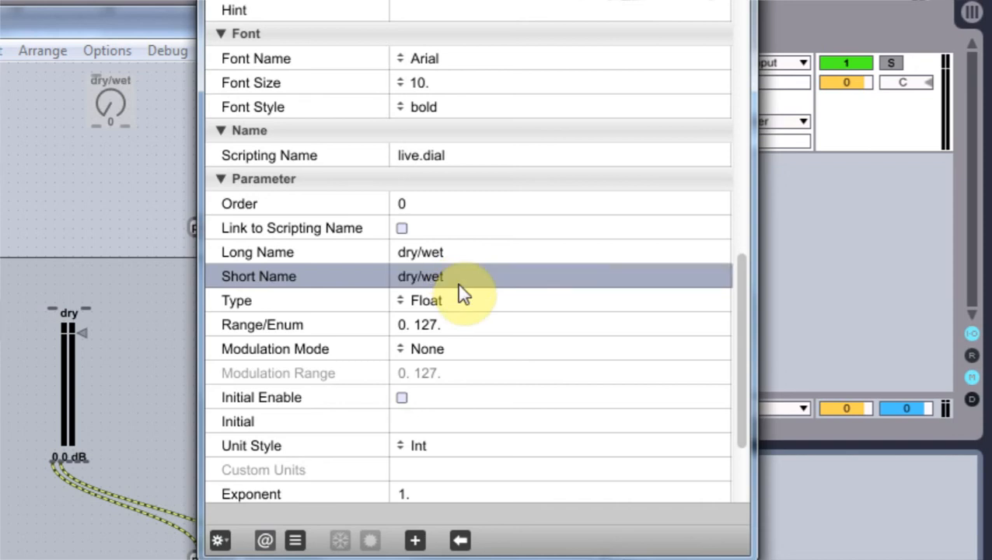
{"action": "mouse_move", "coordinate": [451, 324]}
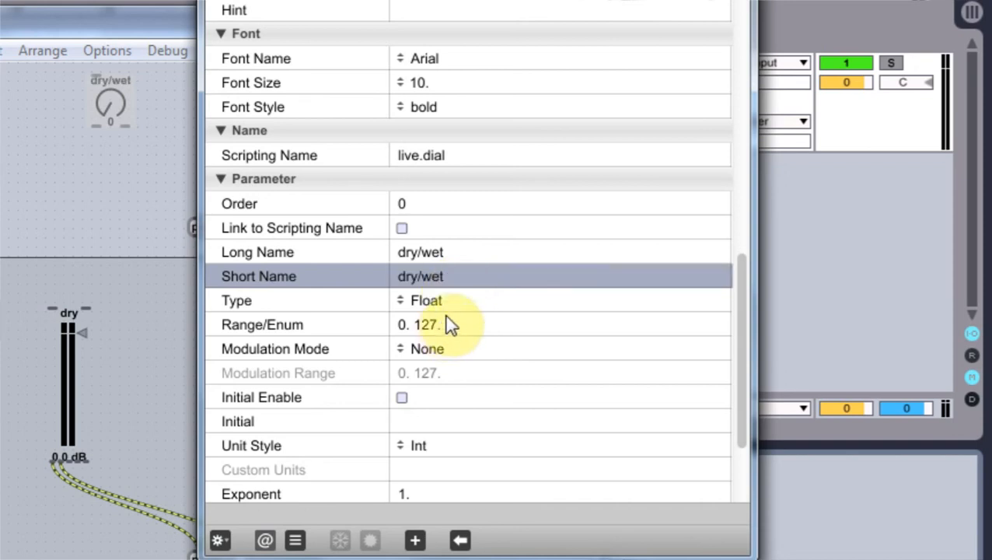
{"action": "mouse_move", "coordinate": [455, 330]}
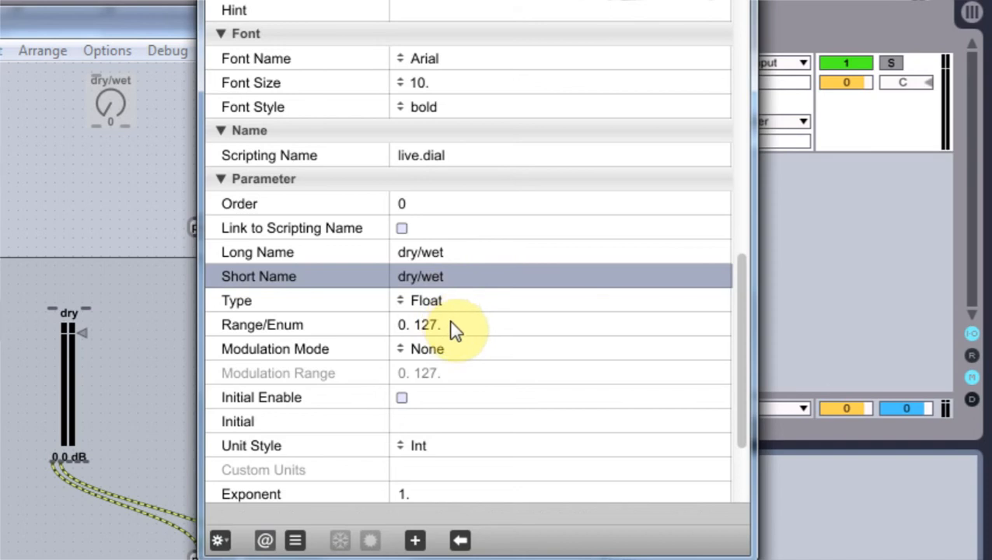
{"action": "mouse_move", "coordinate": [471, 303]}
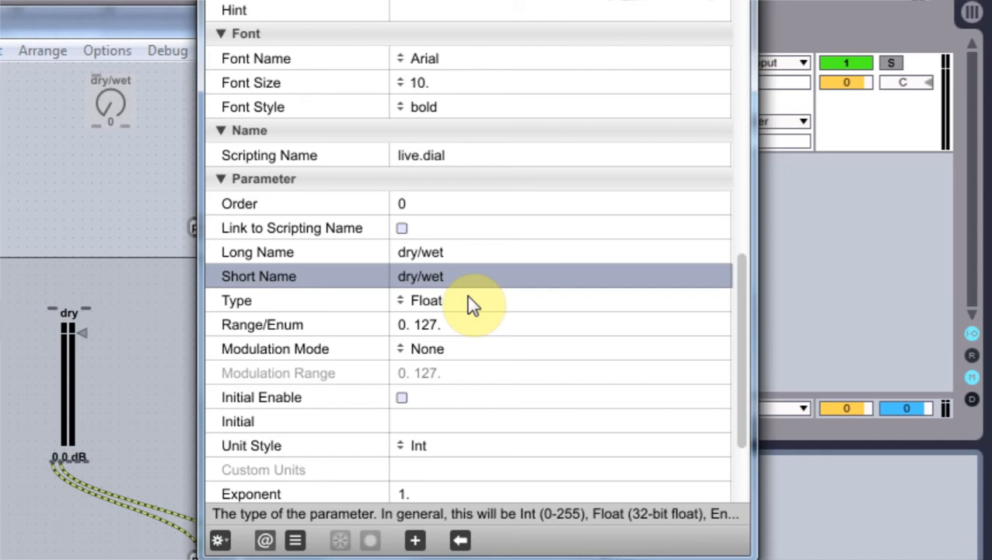
{"action": "left_click", "coordinate": [426, 348]}
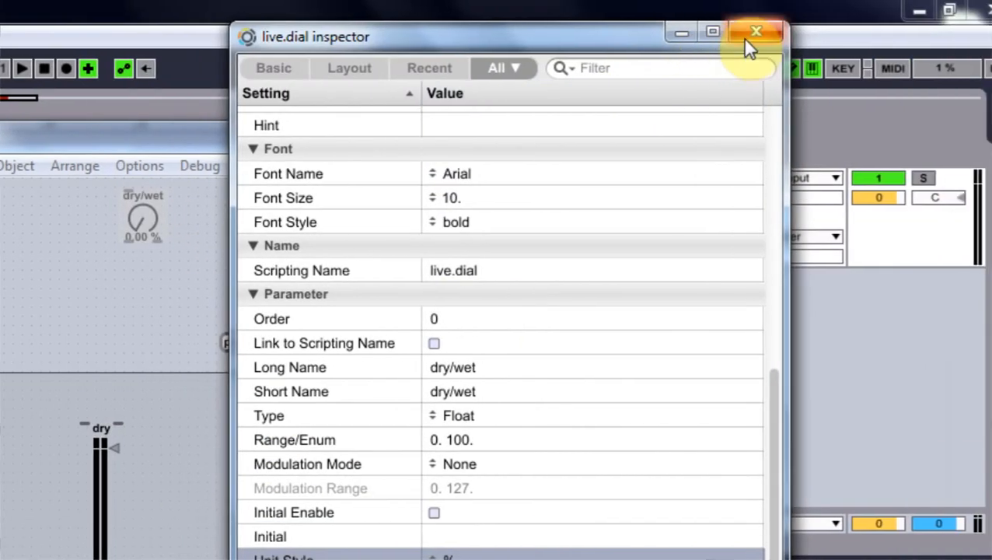
{"action": "left_click", "coordinate": [755, 31]}
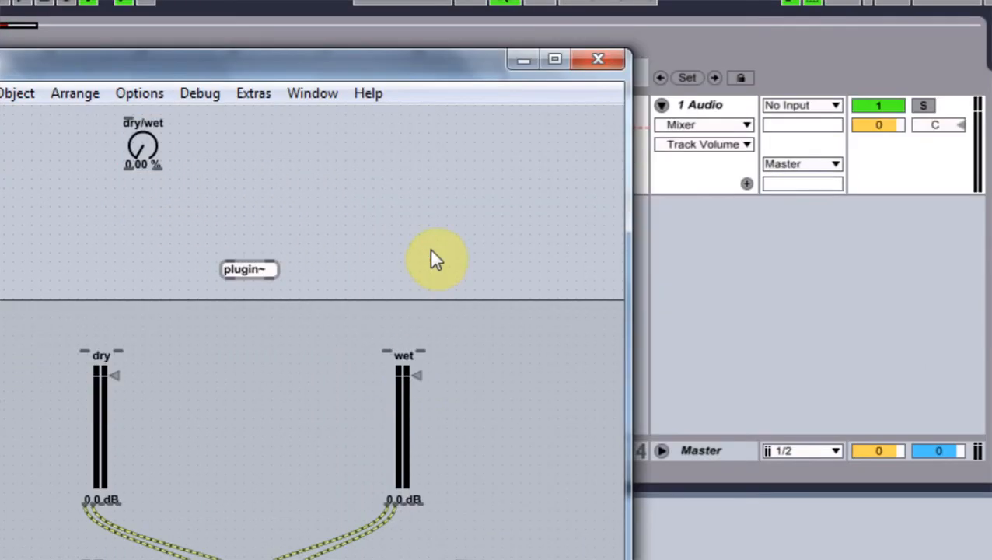
{"action": "mouse_move", "coordinate": [420, 194]}
{"action": "type", "text": "expr"}
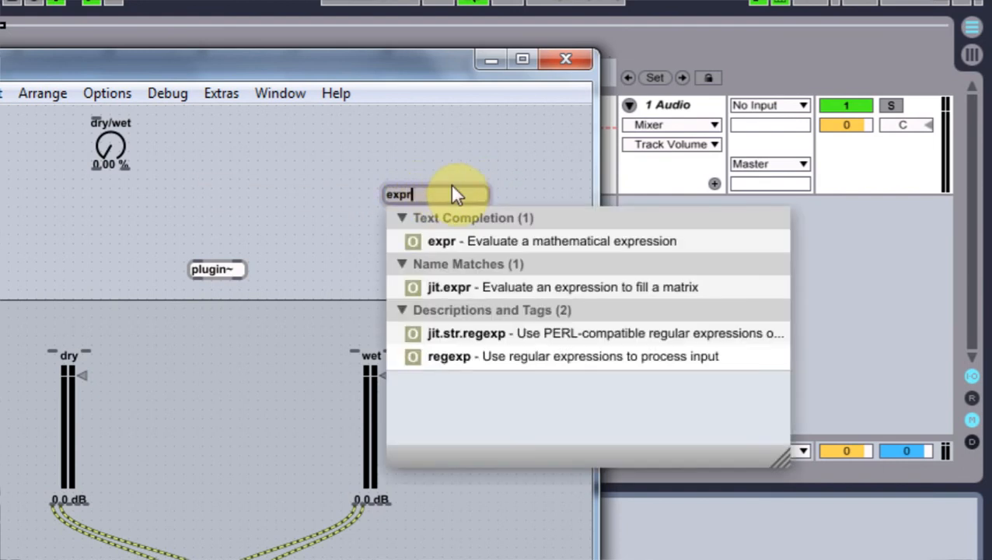
Enter an expr 100-$i1 object and place it under the dry/wet dial.
{"action": "type", "text": "1"}
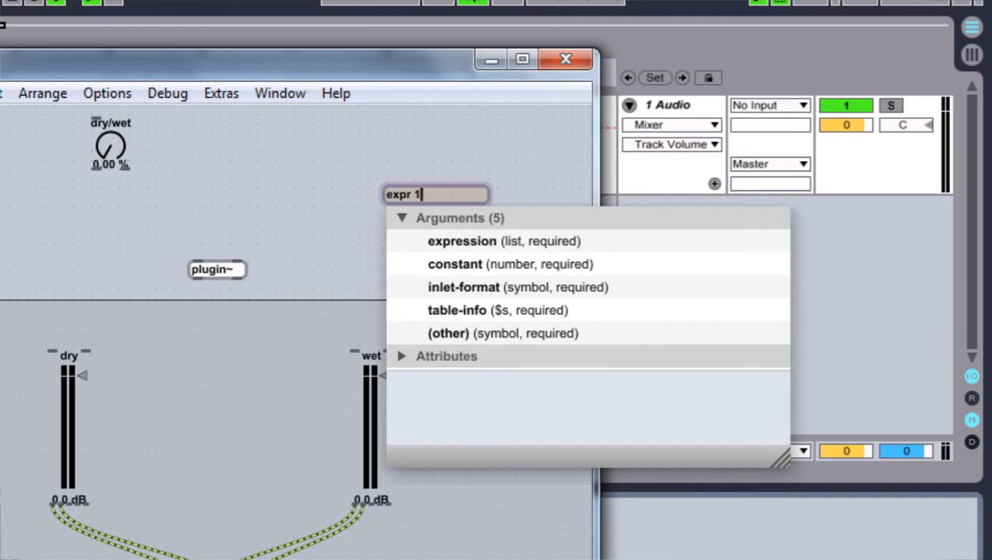
{"action": "type", "text": "00-"}
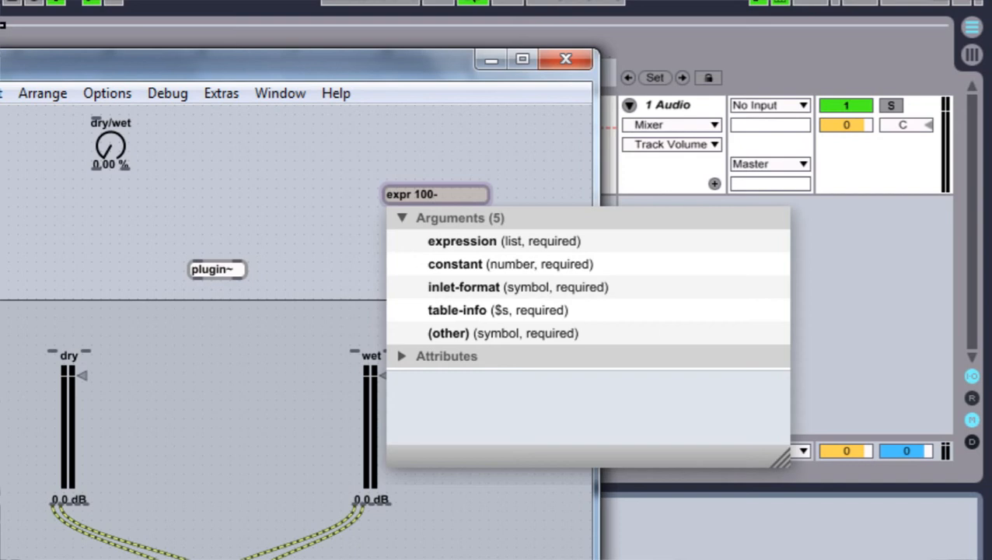
{"action": "type", "text": "$"}
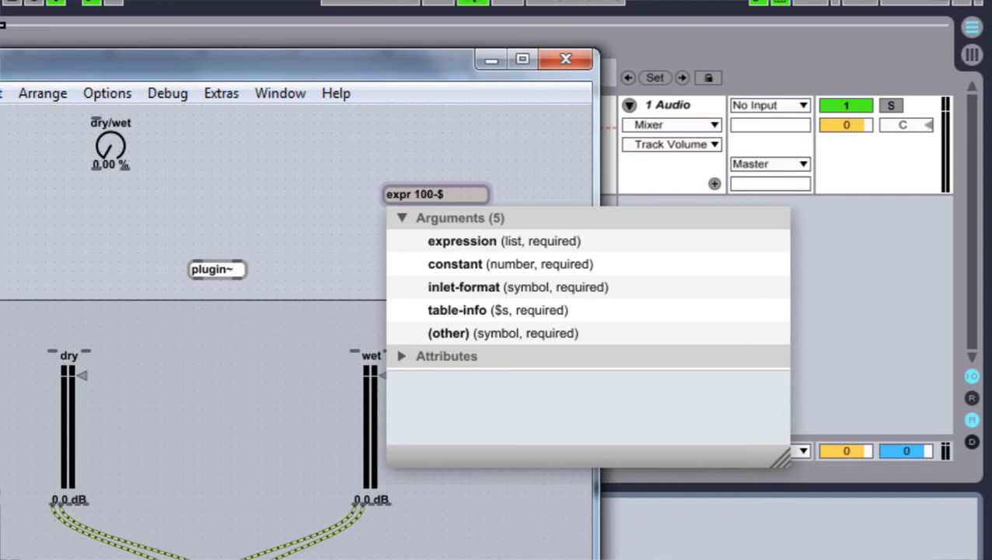
{"action": "type", "text": "i1"}
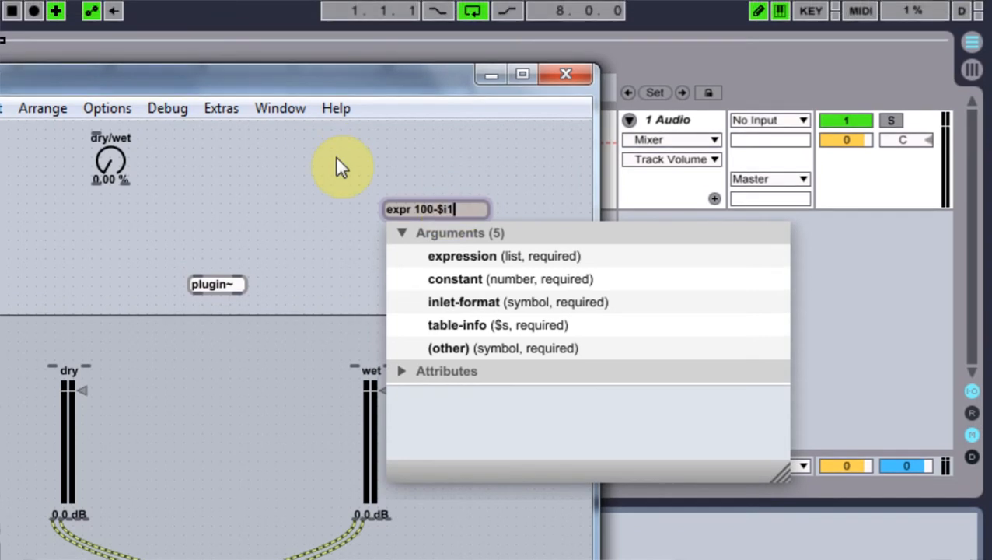
{"action": "left_click_drag", "start_coordinate": [435, 209], "coordinate": [243, 218]}
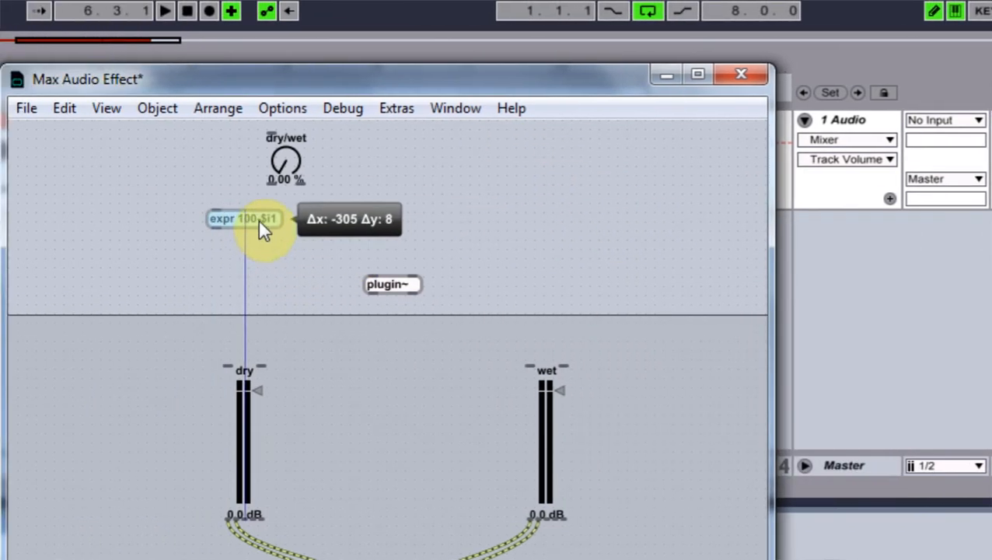
{"action": "left_click_drag", "start_coordinate": [244, 218], "coordinate": [257, 219]}
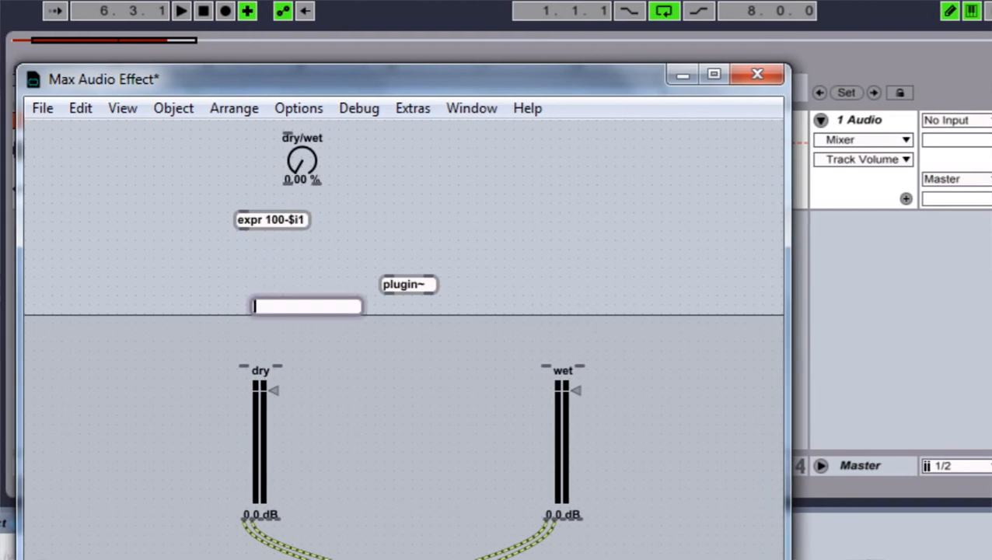
Create a scale 0 100 0. 1. object and move it up under expr.
{"action": "type", "text": "scale"}
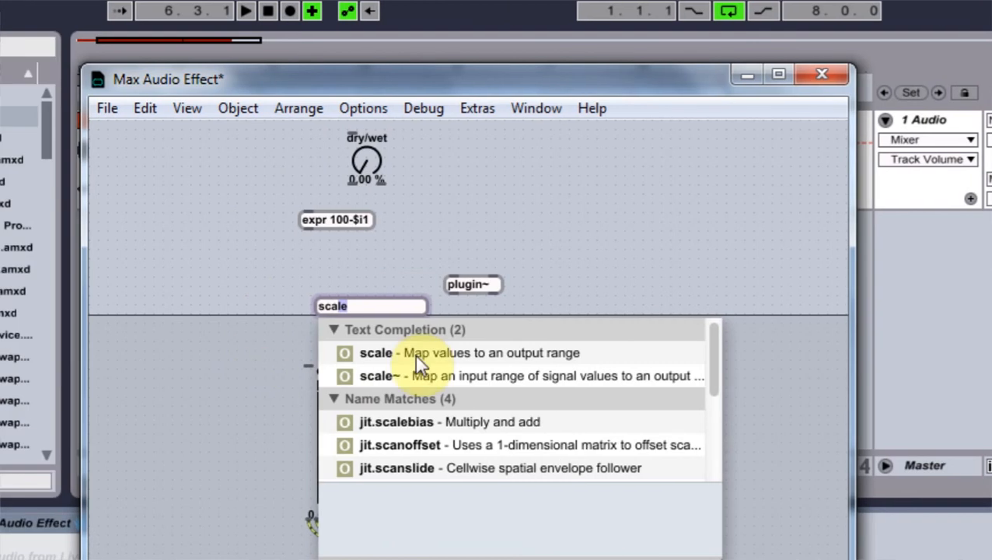
{"action": "left_click", "coordinate": [366, 306]}
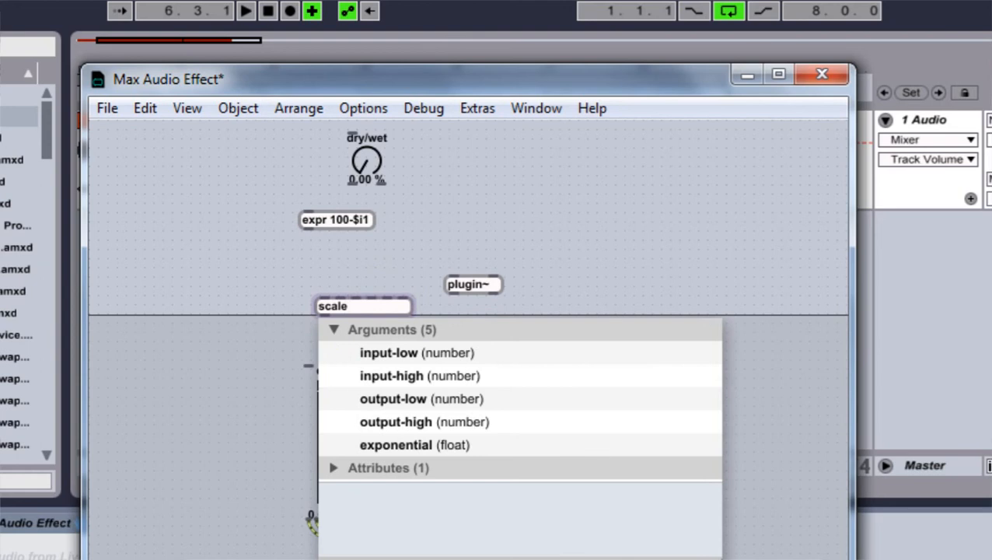
{"action": "type", "text": "0"}
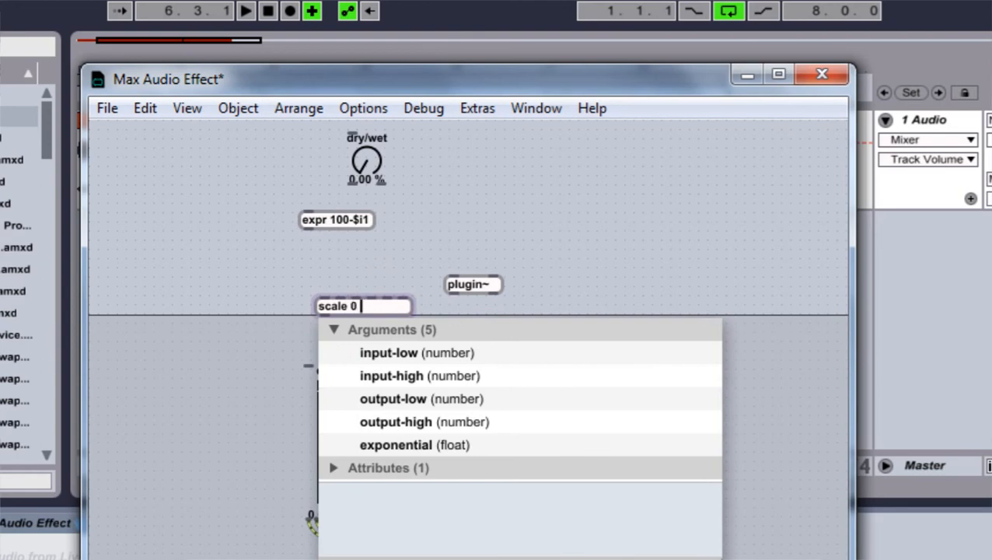
{"action": "type", "text": "100"}
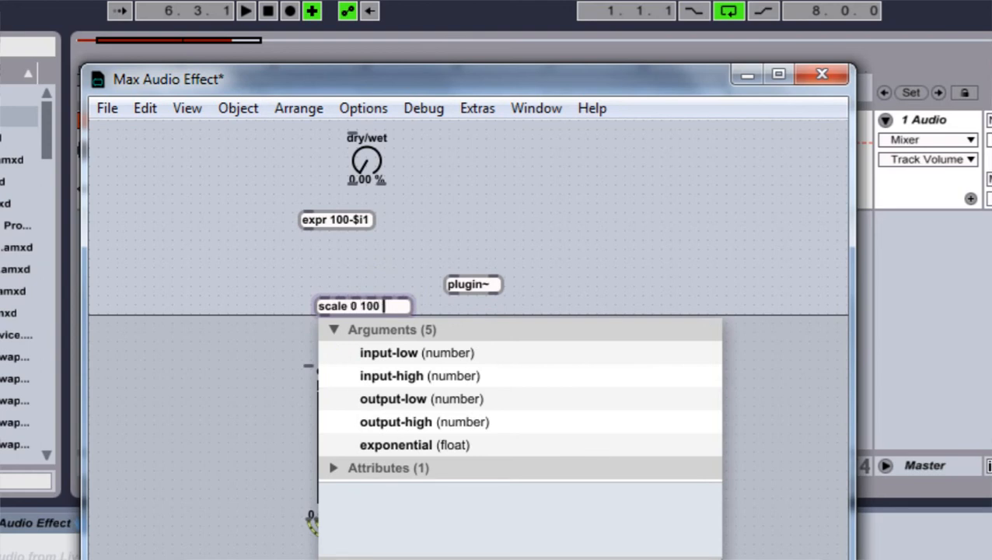
{"action": "type", "text": "0. 1."}
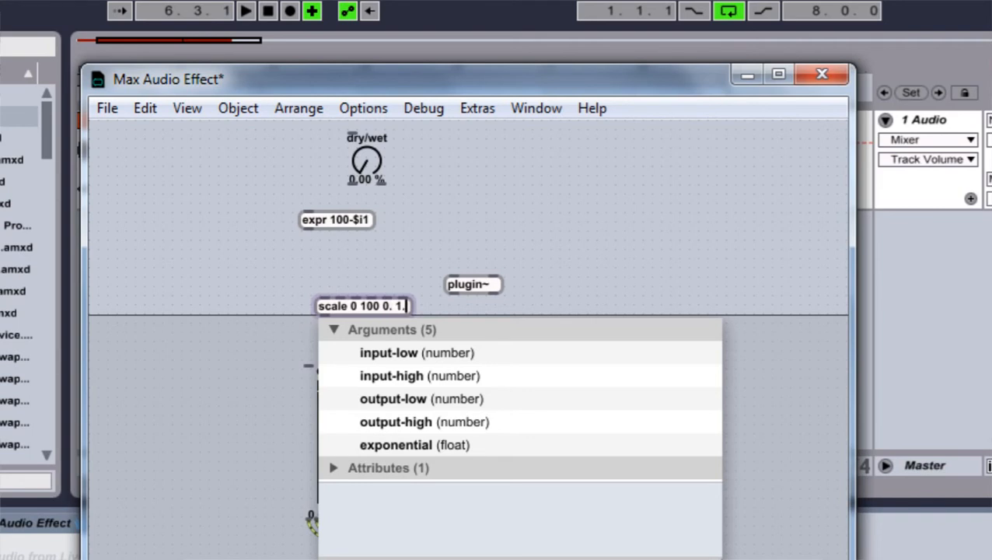
{"action": "left_click_drag", "start_coordinate": [361, 305], "coordinate": [346, 264]}
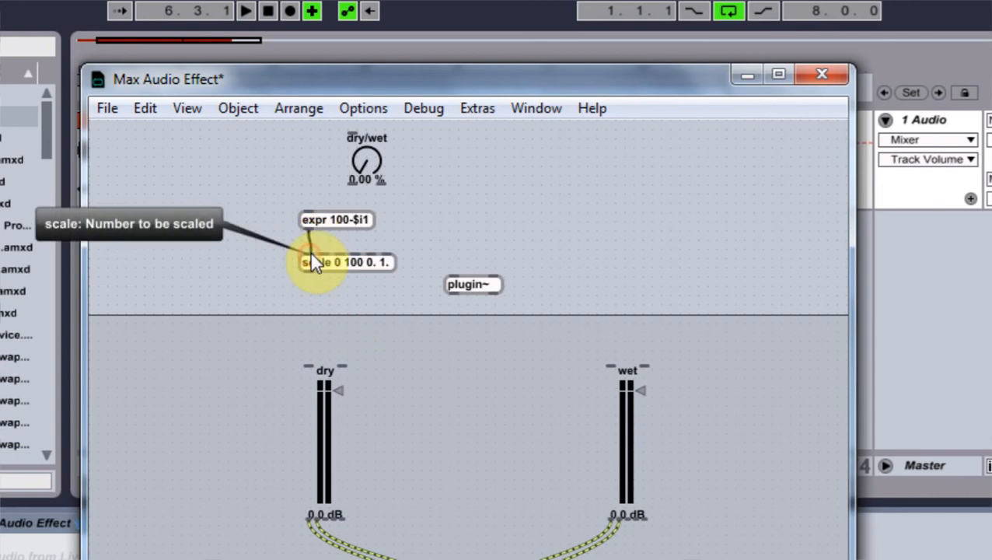
Patch expr's outlet into the scale object and place a copy of it on the right.
{"action": "left_click", "coordinate": [317, 262]}
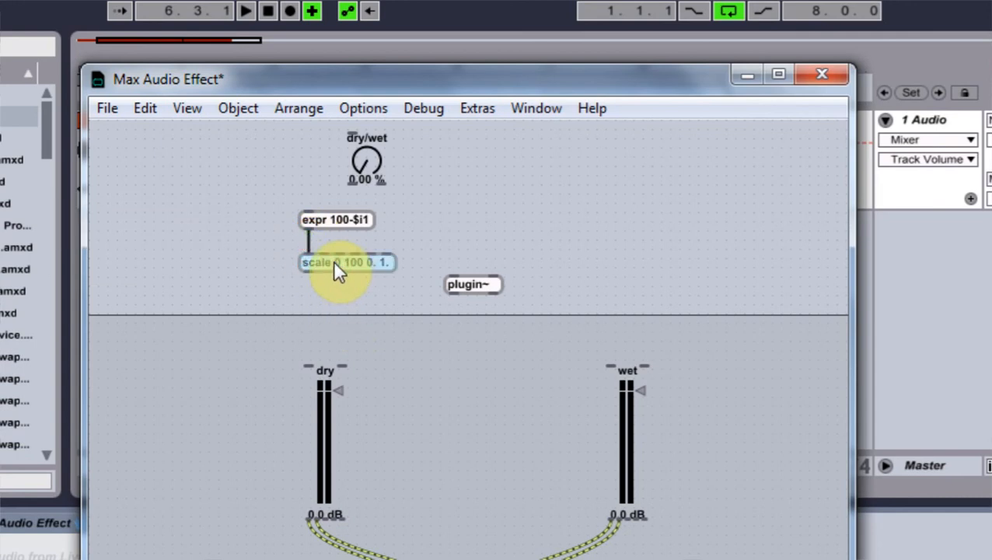
{"action": "left_click_drag", "start_coordinate": [346, 262], "coordinate": [627, 262]}
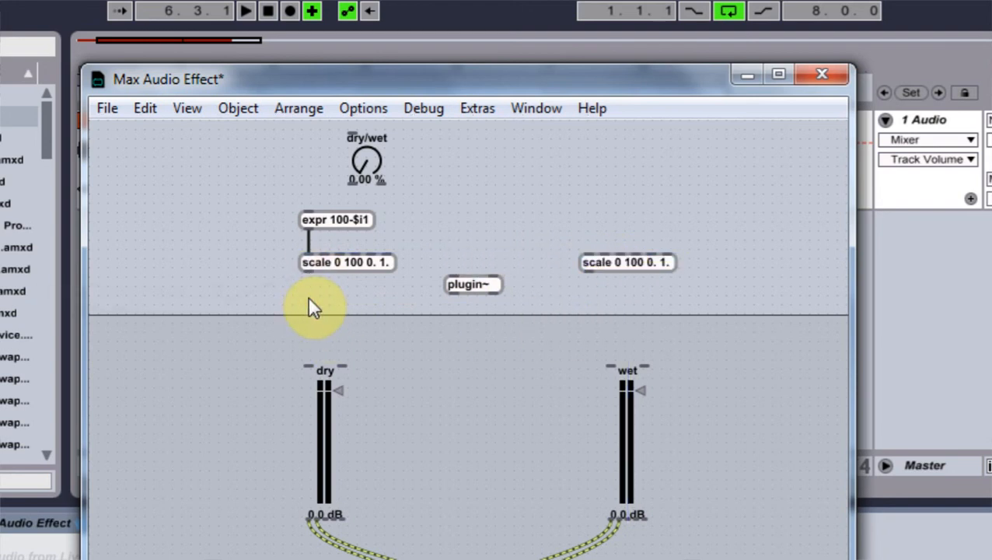
{"action": "left_click", "coordinate": [315, 305]}
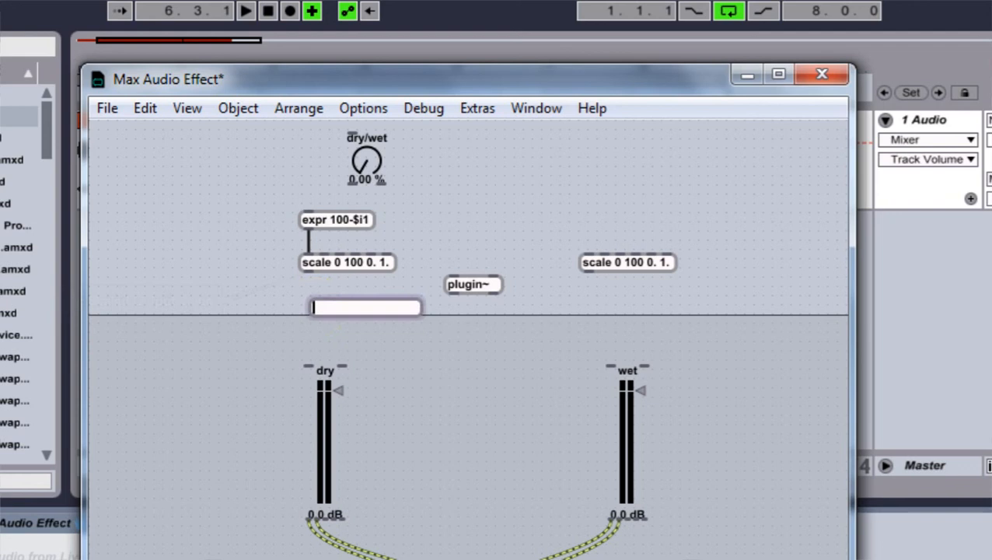
Create an atodb object beneath the left scale object and bring up its context menu.
{"action": "type", "text": "aty="}
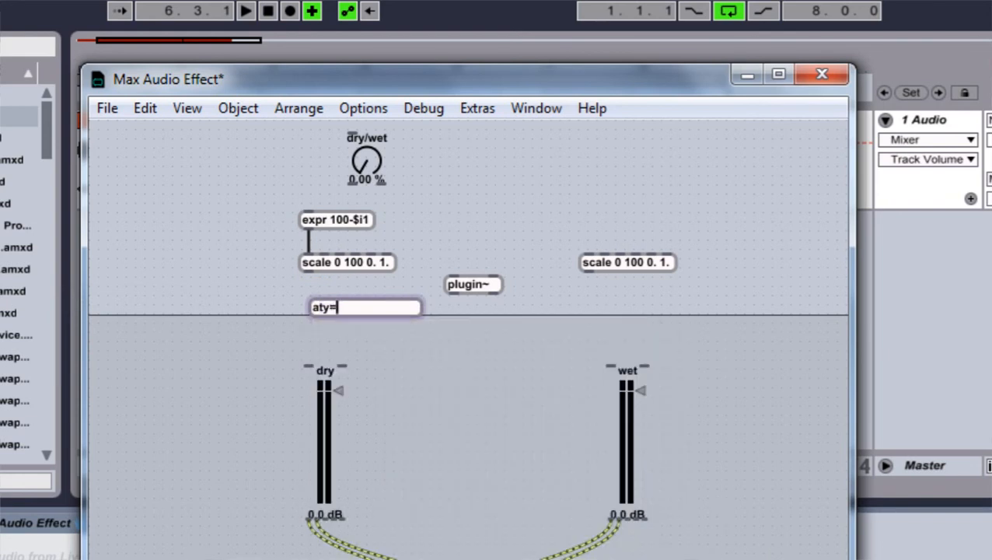
{"action": "type", "text": "atodb"}
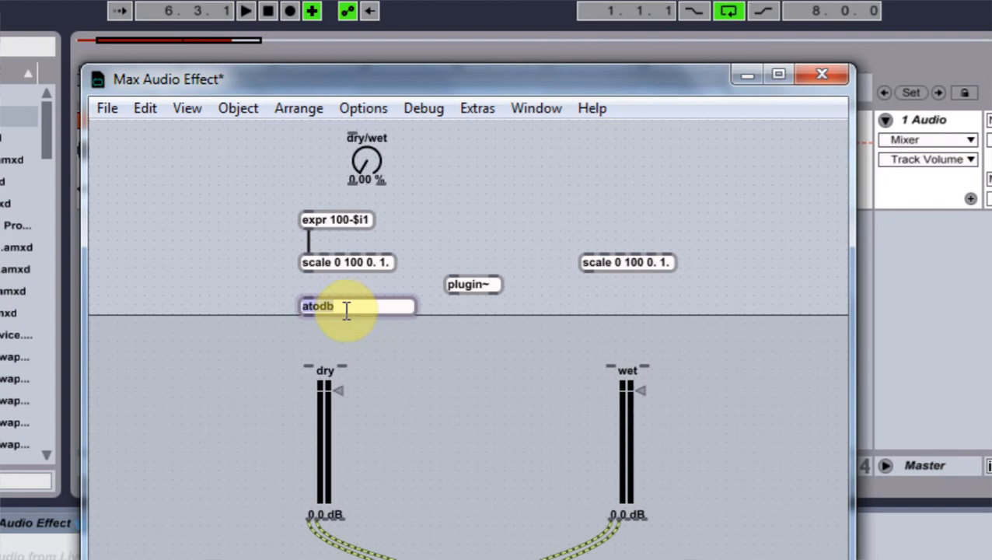
{"action": "right_click", "coordinate": [316, 306]}
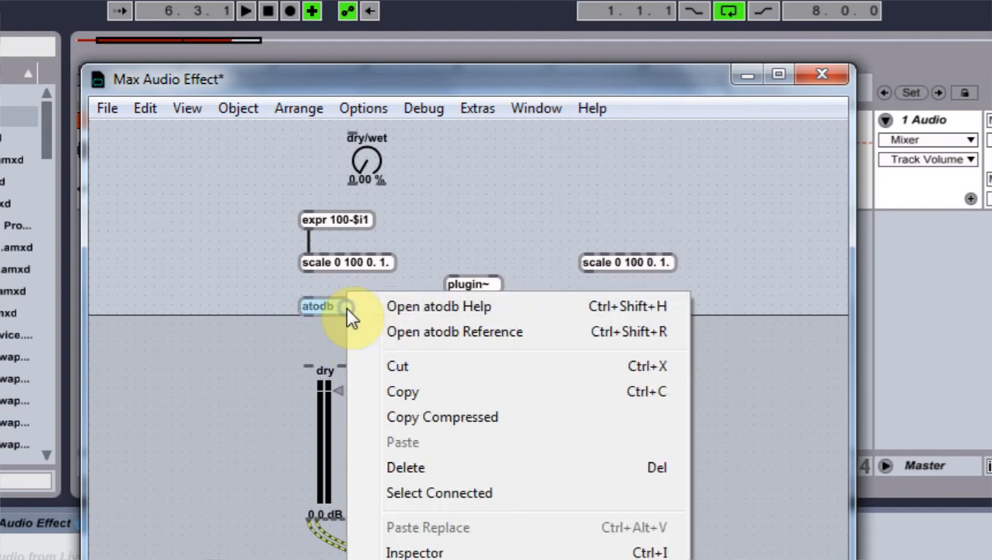
{"action": "left_click", "coordinate": [438, 306]}
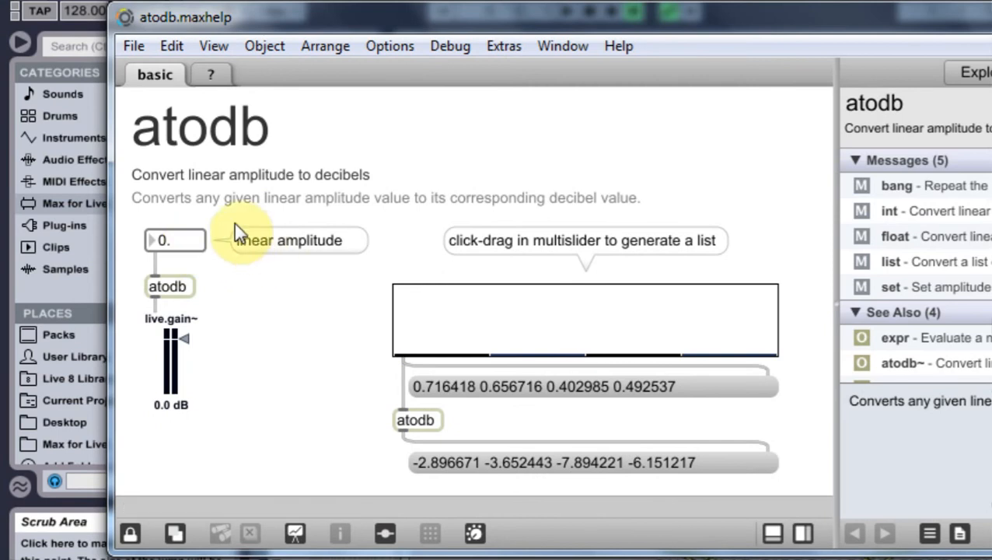
{"action": "mouse_move", "coordinate": [412, 217]}
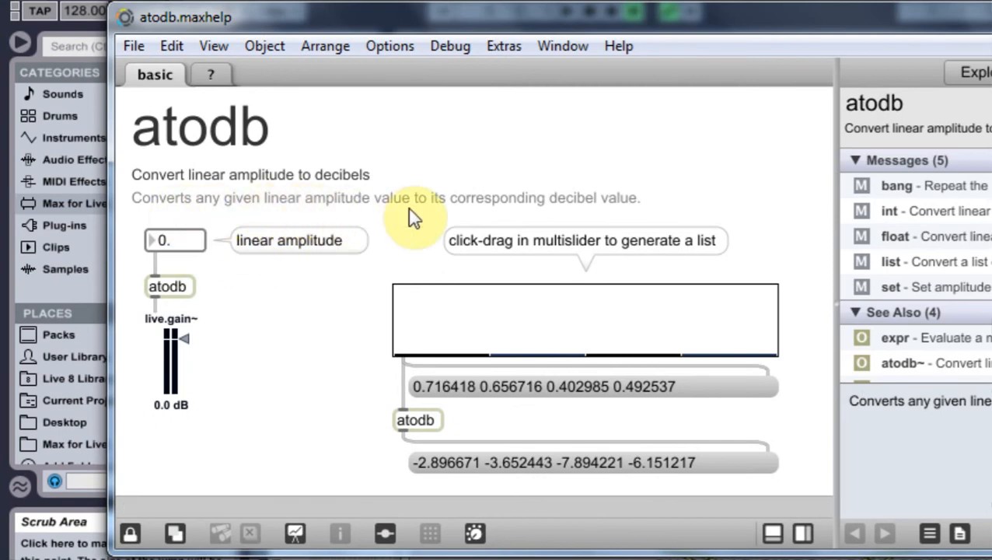
{"action": "mouse_move", "coordinate": [587, 218]}
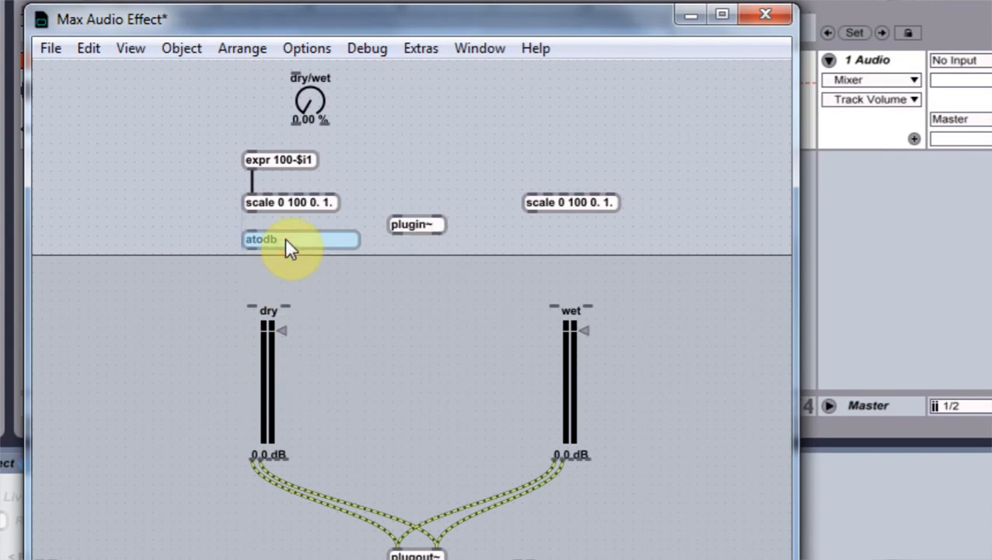
Finish editing the atodb object back in the patch after closing its help.
{"action": "left_click", "coordinate": [301, 239]}
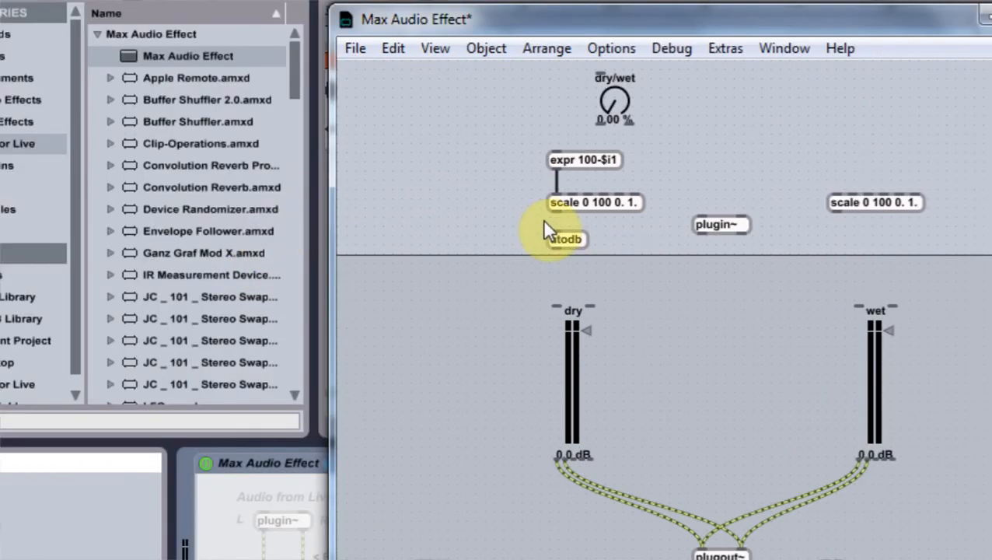
{"action": "mouse_move", "coordinate": [564, 238]}
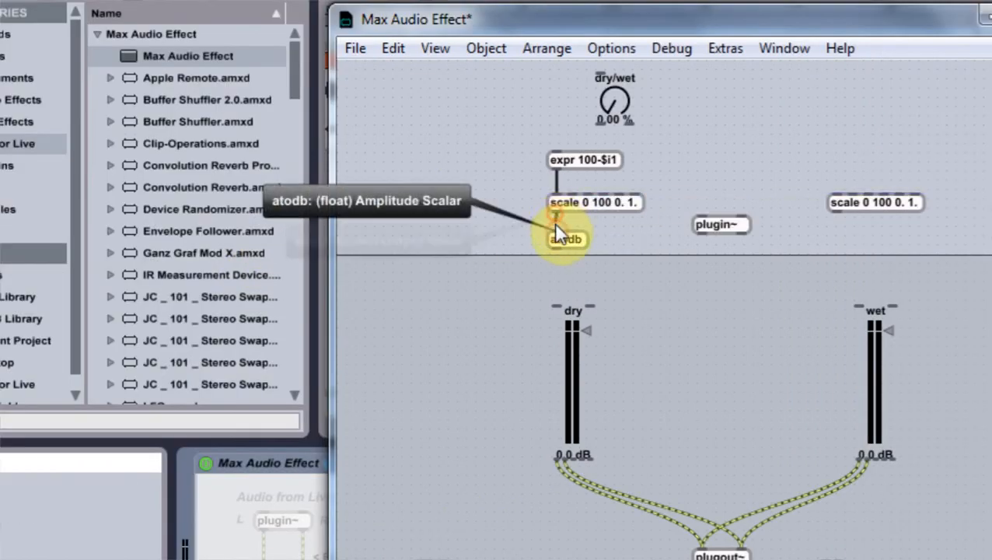
{"action": "mouse_move", "coordinate": [575, 249]}
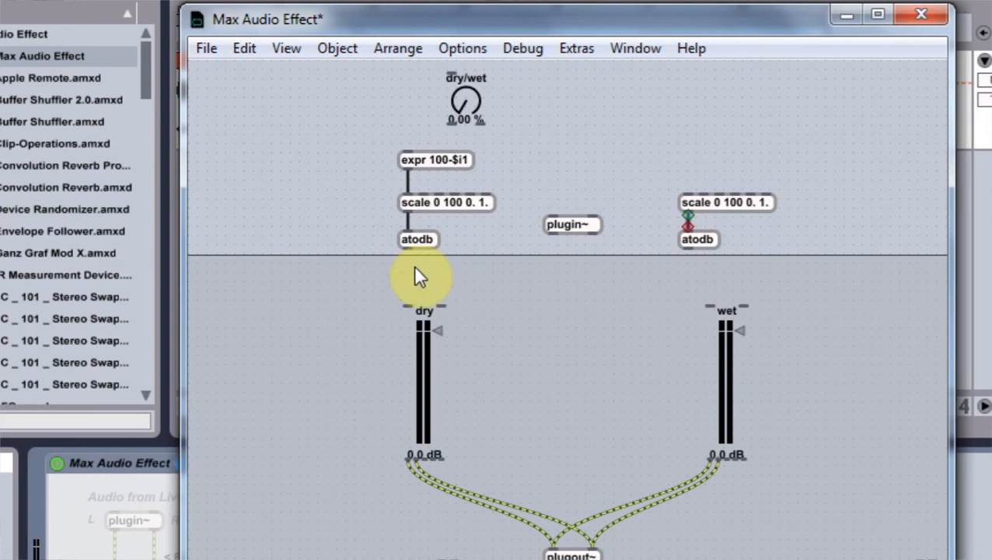
{"action": "mouse_move", "coordinate": [410, 307]}
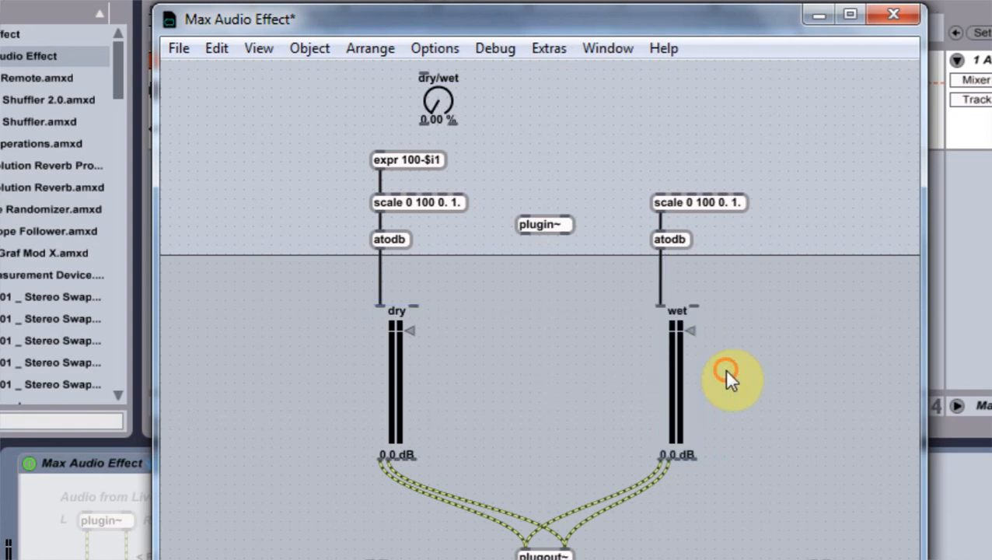
{"action": "mouse_move", "coordinate": [715, 318]}
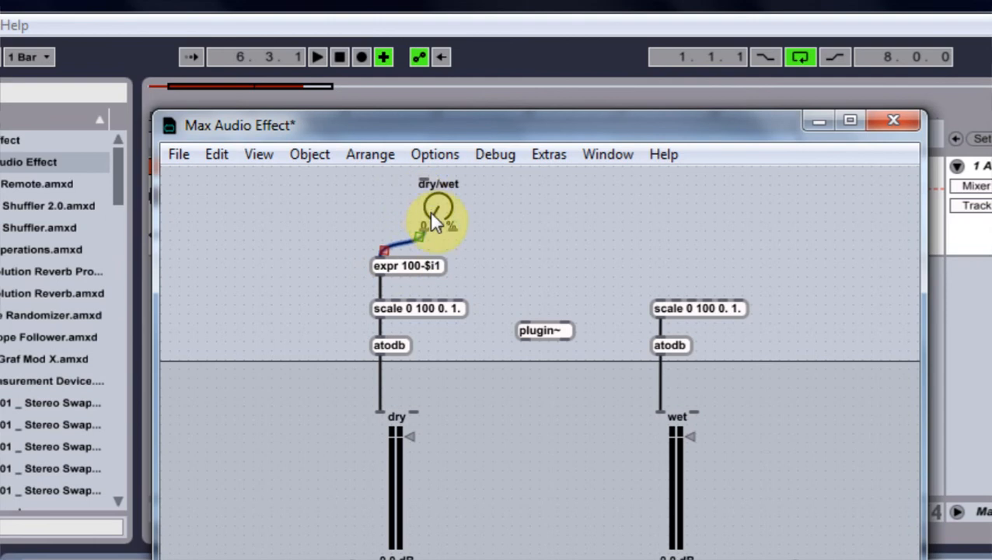
Connect the dial to the right scale, move plugin~ down, and patch it into the dry gain.
{"action": "left_click_drag", "start_coordinate": [435, 233], "coordinate": [619, 280]}
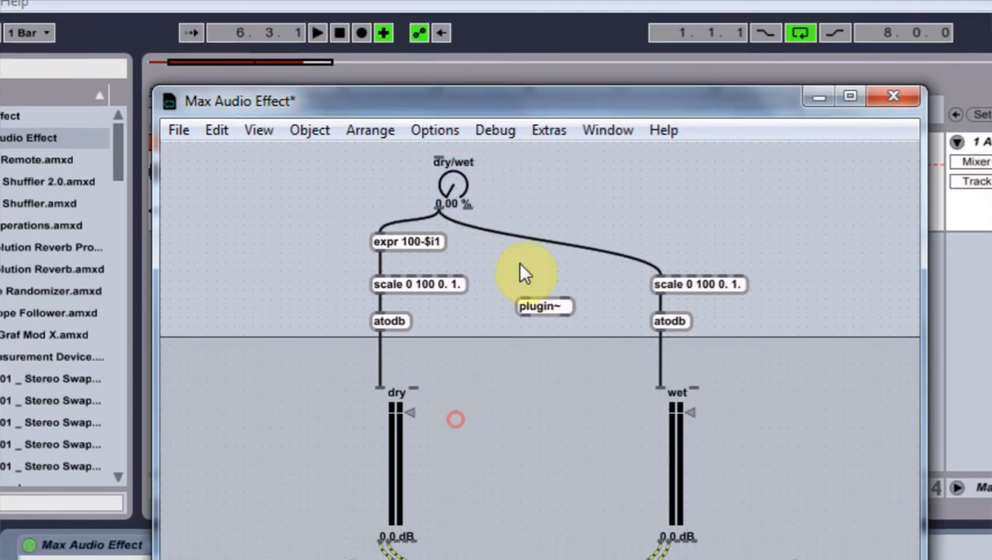
{"action": "left_click_drag", "start_coordinate": [538, 306], "coordinate": [540, 338]}
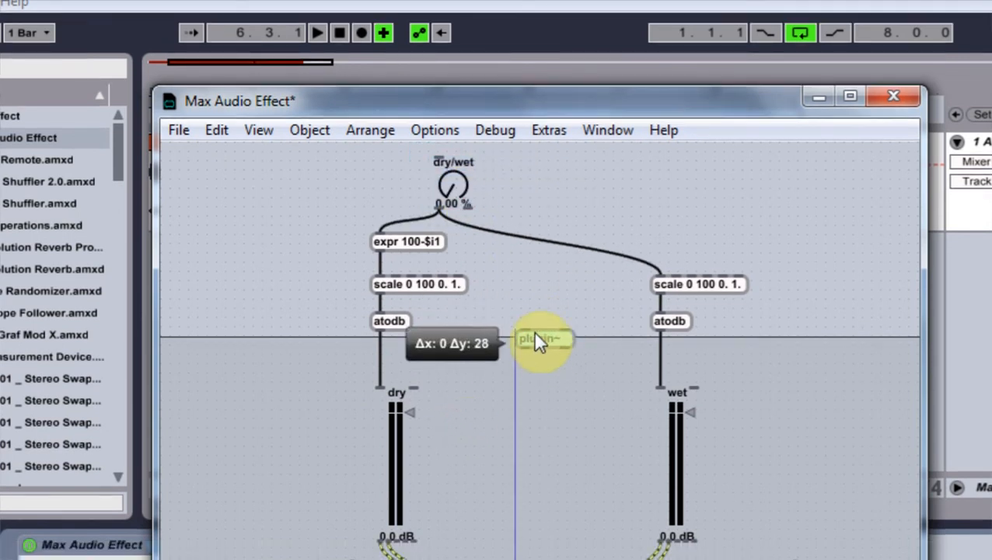
{"action": "left_click_drag", "start_coordinate": [540, 342], "coordinate": [474, 321]}
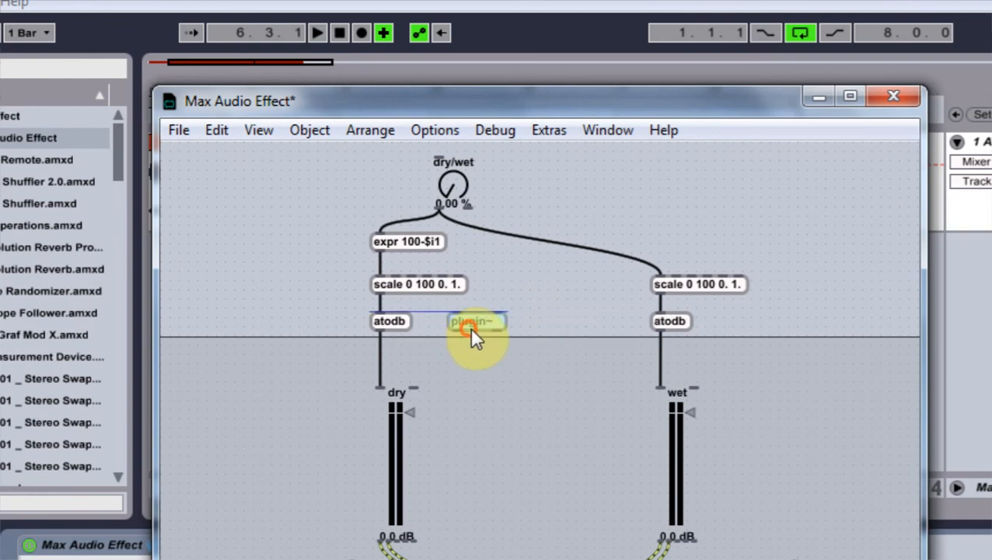
{"action": "mouse_move", "coordinate": [451, 342]}
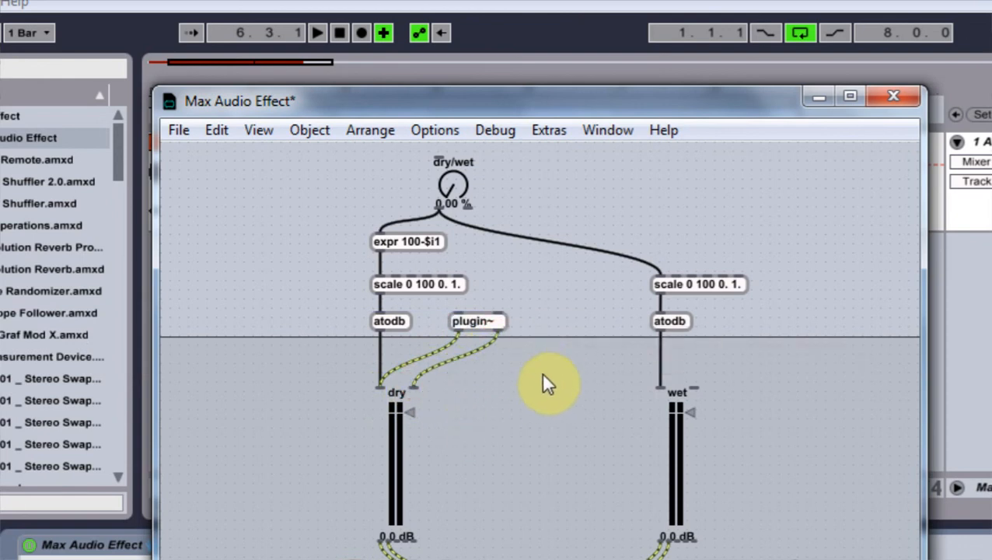
{"action": "mouse_move", "coordinate": [628, 416]}
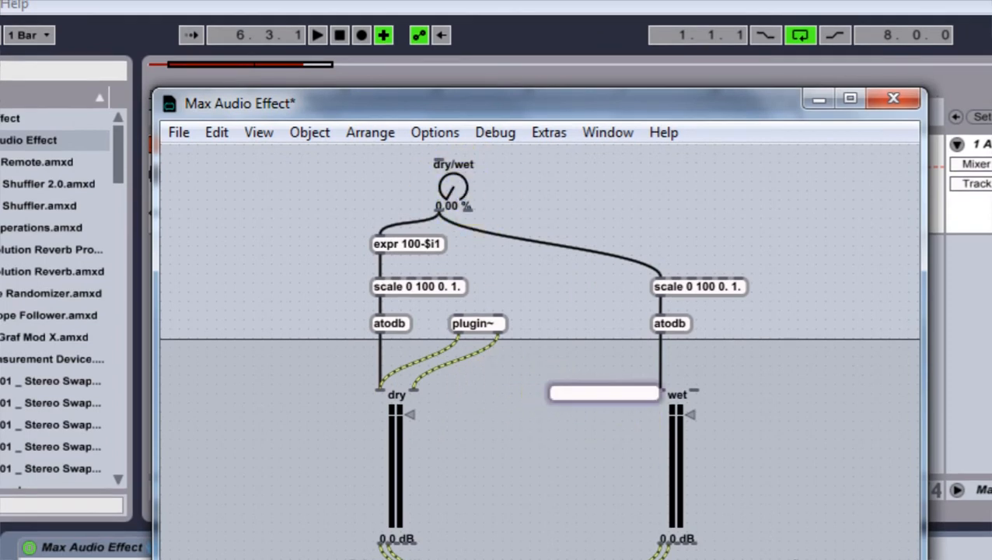
Create a patcher object, opening its subpatch with two inlets.
{"action": "type", "text": "patcher"}
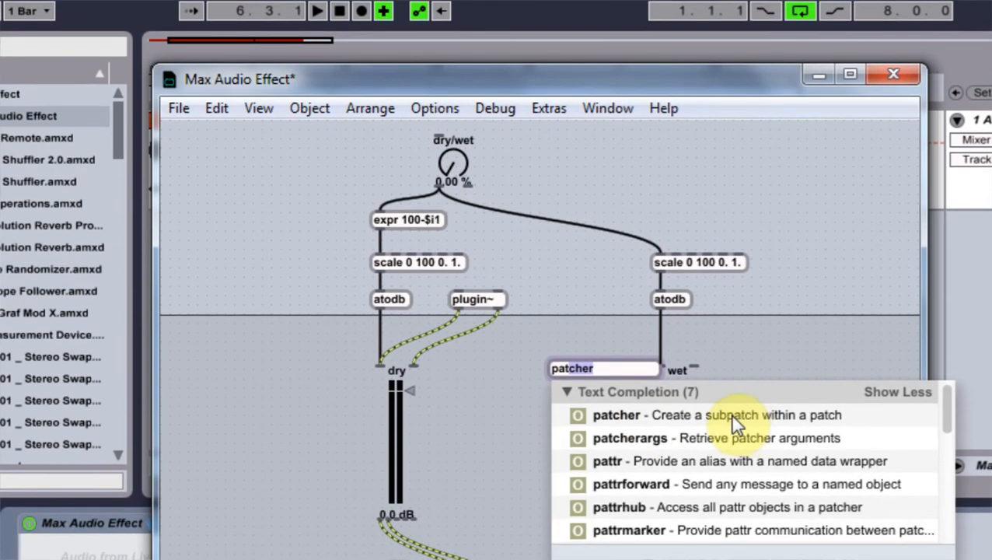
{"action": "mouse_move", "coordinate": [626, 420]}
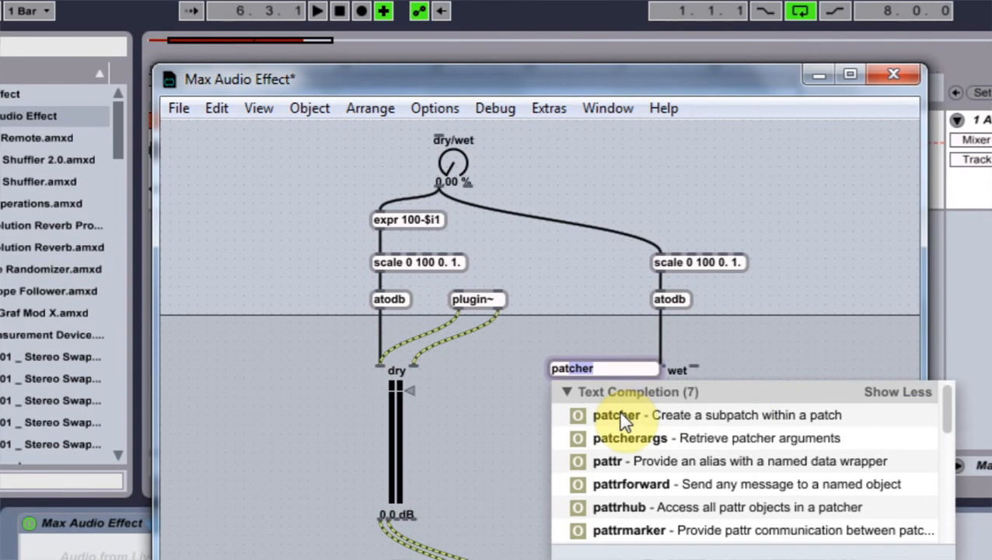
{"action": "left_click", "coordinate": [614, 414]}
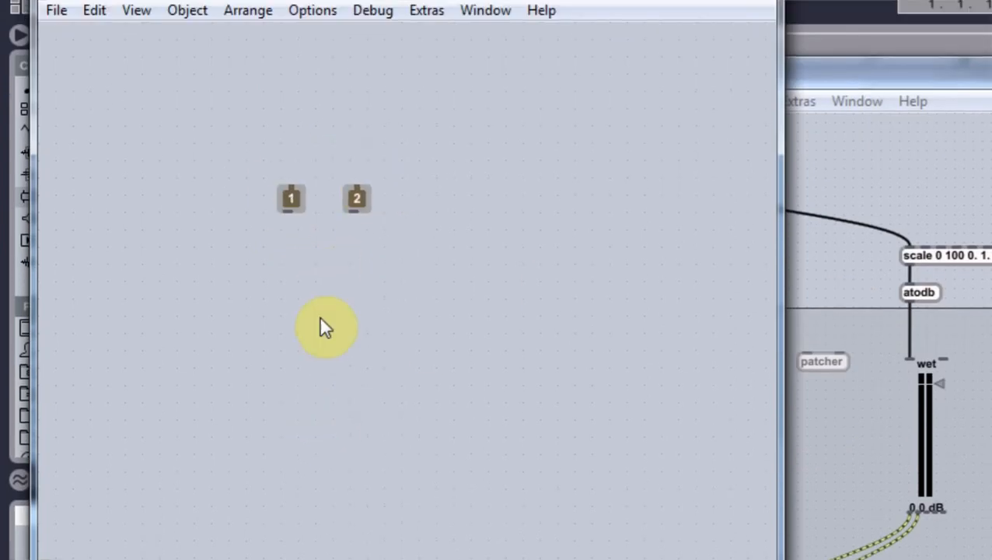
{"action": "mouse_move", "coordinate": [344, 416]}
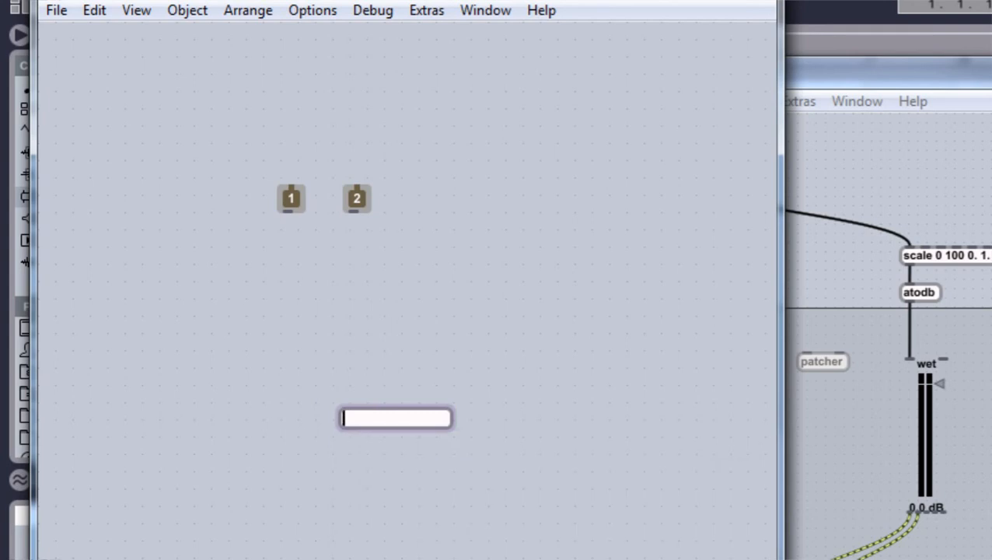
In the subpatch, add an outlet below the inlets and connect live.gain~ to outlet 2.
{"action": "type", "text": "outlet"}
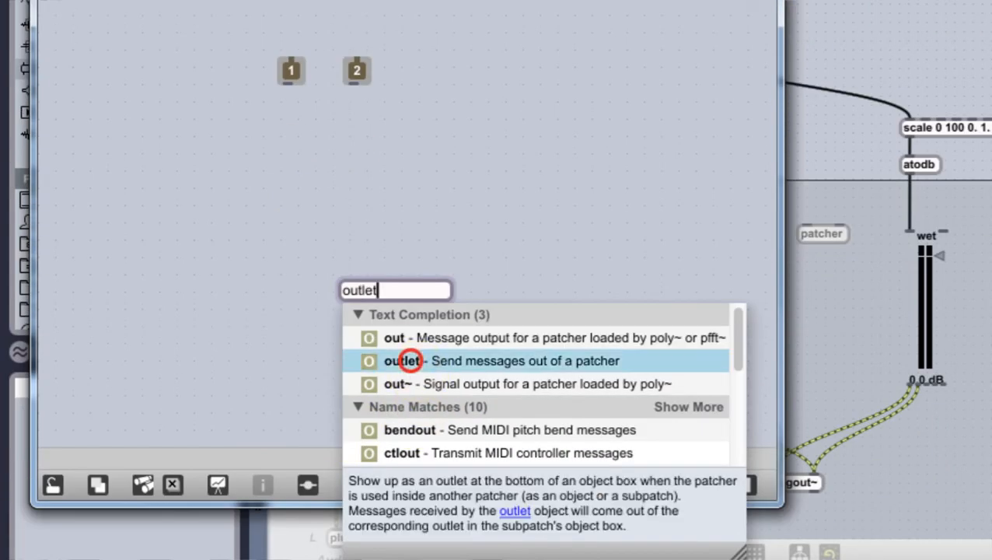
{"action": "left_click", "coordinate": [403, 360]}
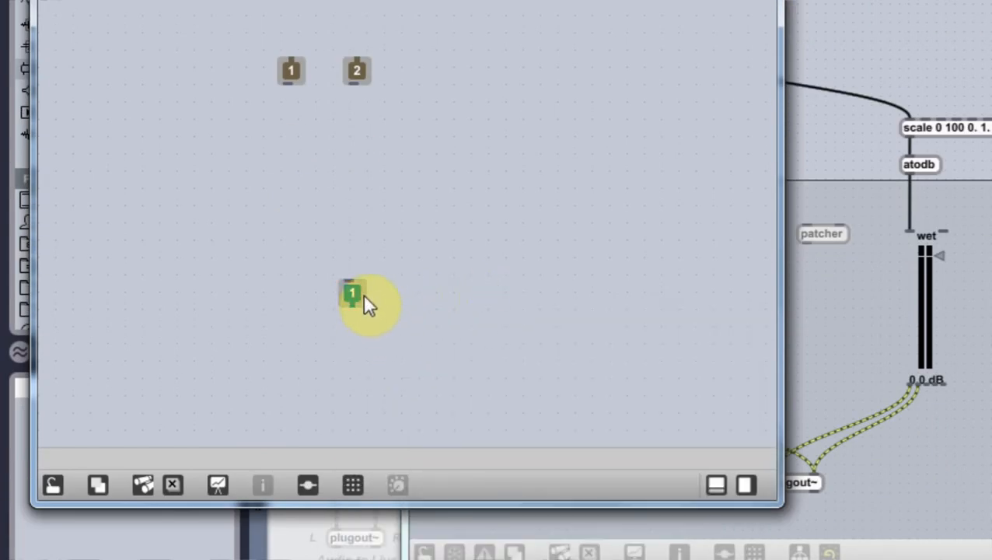
{"action": "left_click_drag", "start_coordinate": [351, 294], "coordinate": [432, 293]}
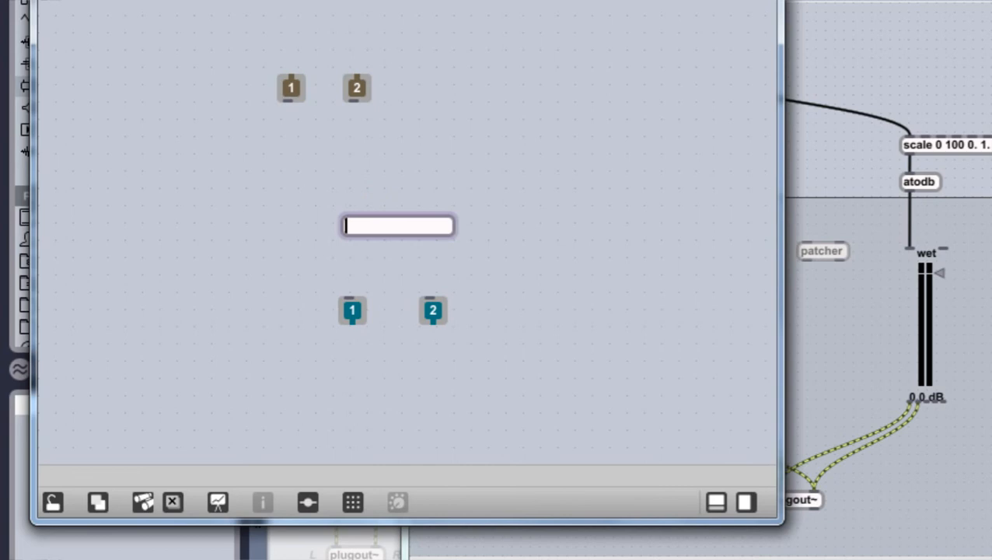
{"action": "type", "text": "live.arrows"}
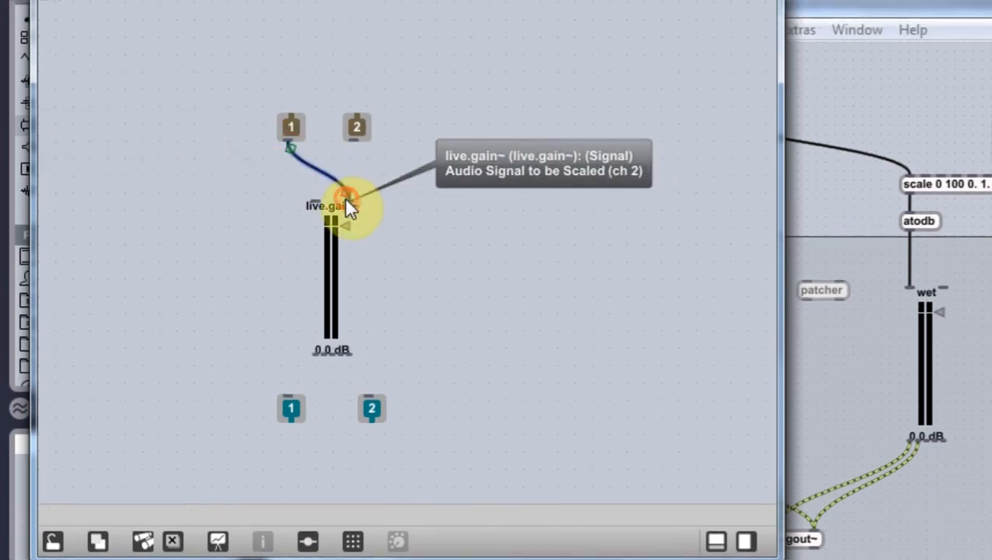
{"action": "mouse_move", "coordinate": [354, 393]}
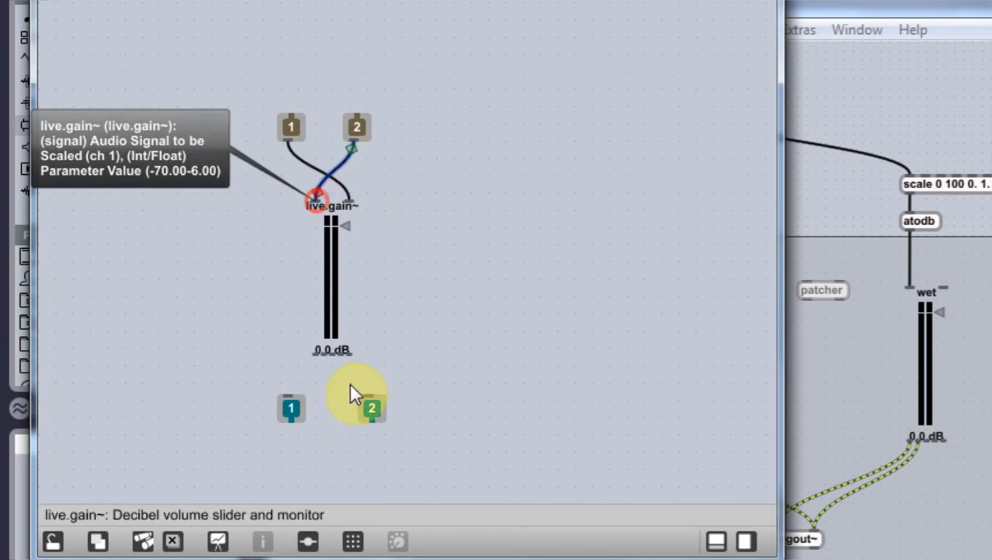
{"action": "left_click_drag", "start_coordinate": [357, 392], "coordinate": [299, 393]}
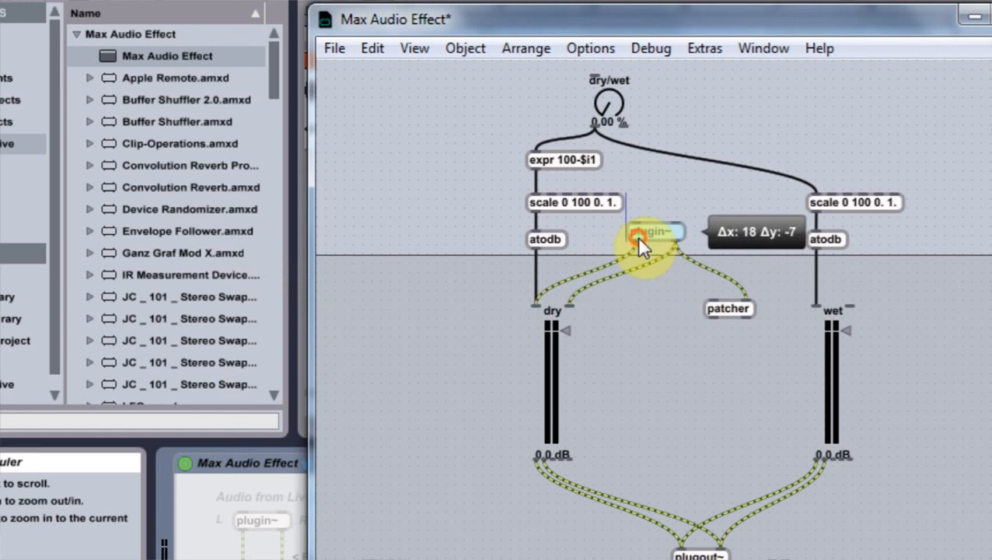
Nudge plugin~ above the patcher and connect the patcher outputs to the wet gain slider.
{"action": "left_click_drag", "start_coordinate": [649, 232], "coordinate": [727, 314]}
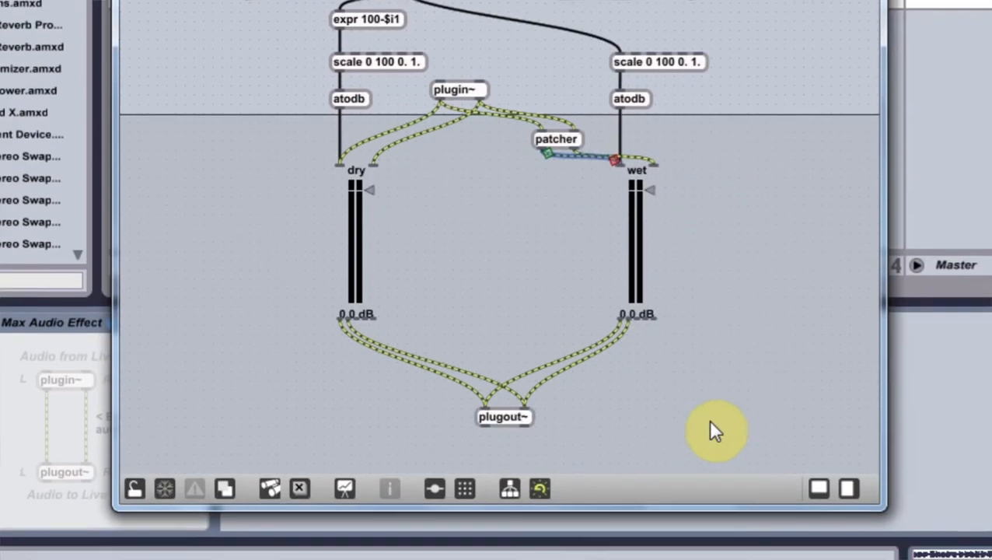
{"action": "left_click_drag", "start_coordinate": [716, 432], "coordinate": [385, 299]}
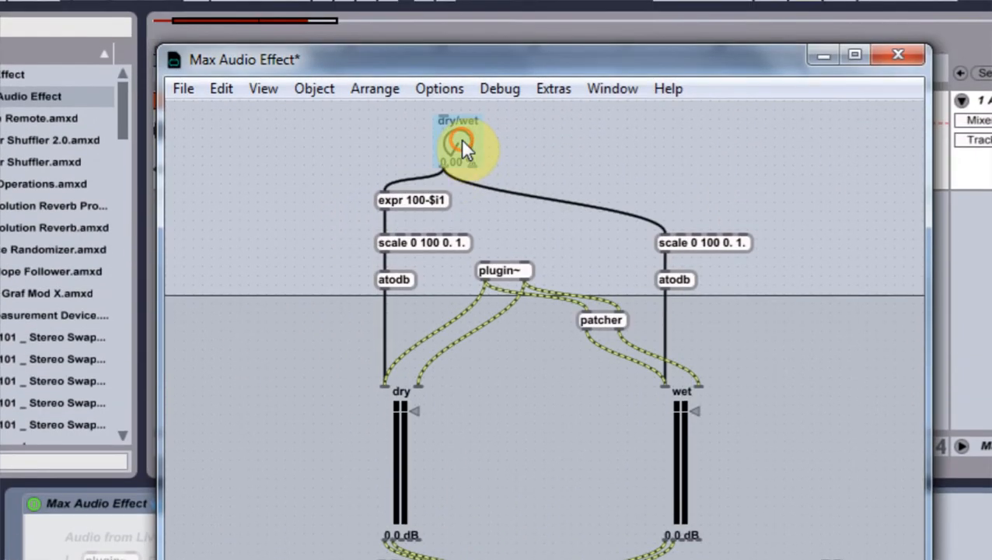
Move the dry/wet dial toward the left and bring up the file options.
{"action": "right_click", "coordinate": [459, 147]}
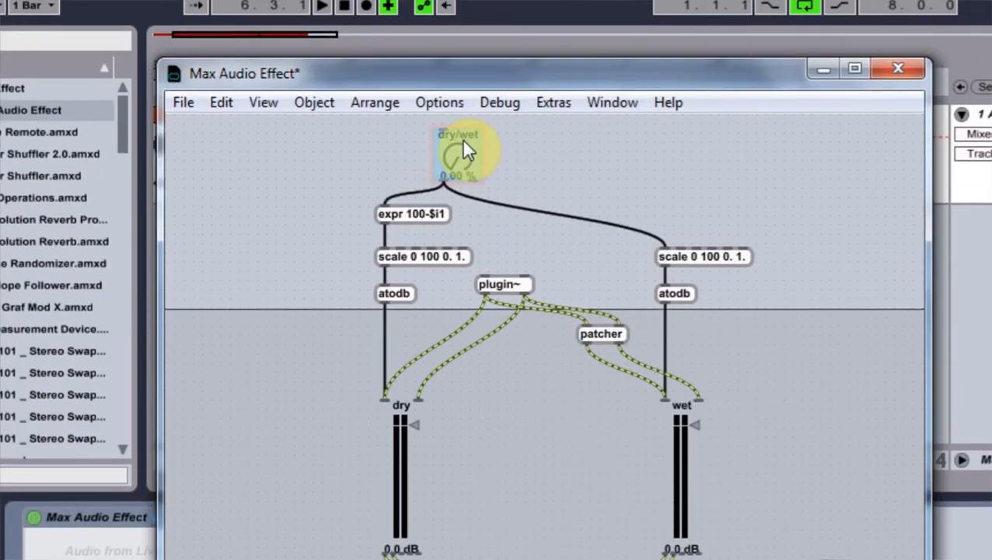
{"action": "left_click_drag", "start_coordinate": [467, 152], "coordinate": [249, 163]}
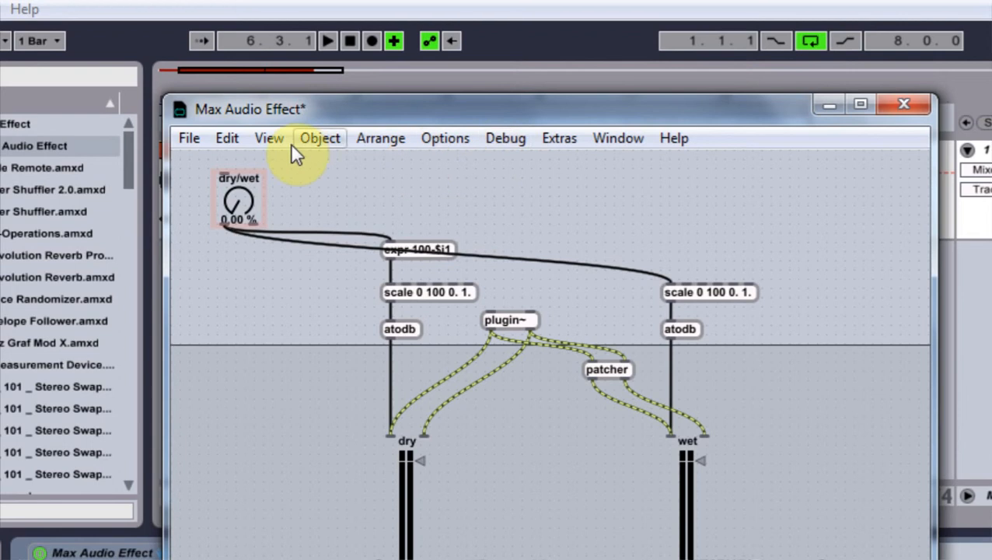
{"action": "left_click", "coordinate": [268, 138]}
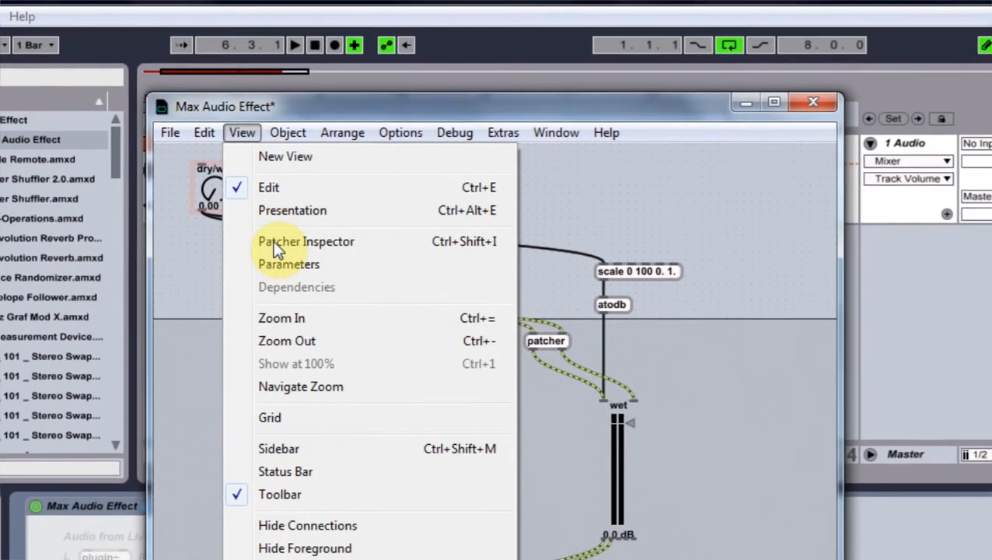
{"action": "left_click", "coordinate": [306, 241]}
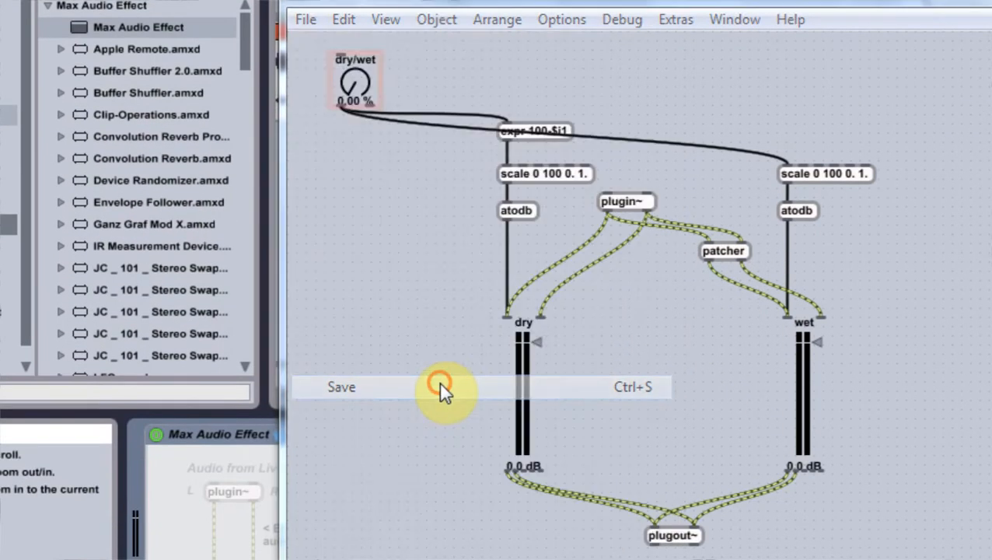
Save the device patch under the file name 'test' (test.amxd).
{"action": "left_click", "coordinate": [340, 386]}
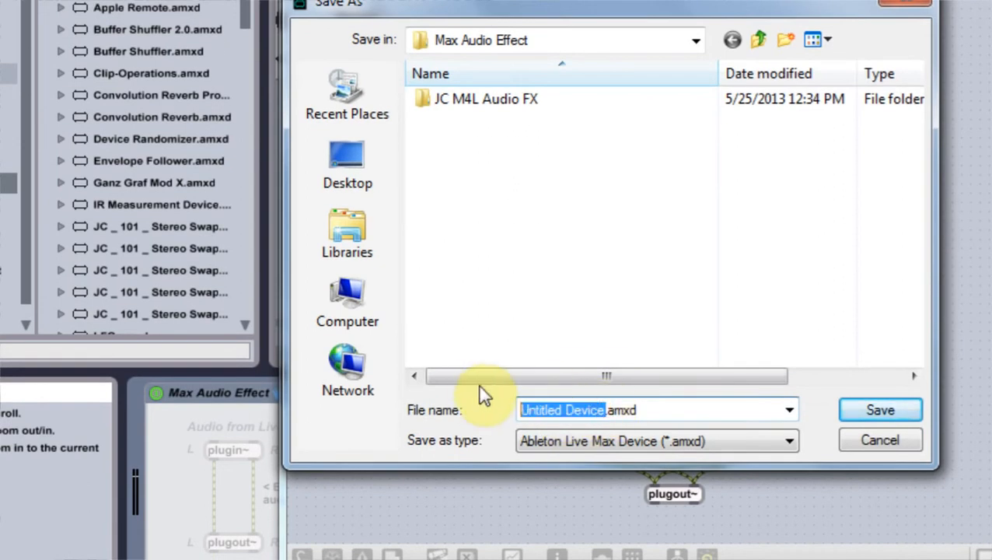
{"action": "type", "text": "t.amxd"}
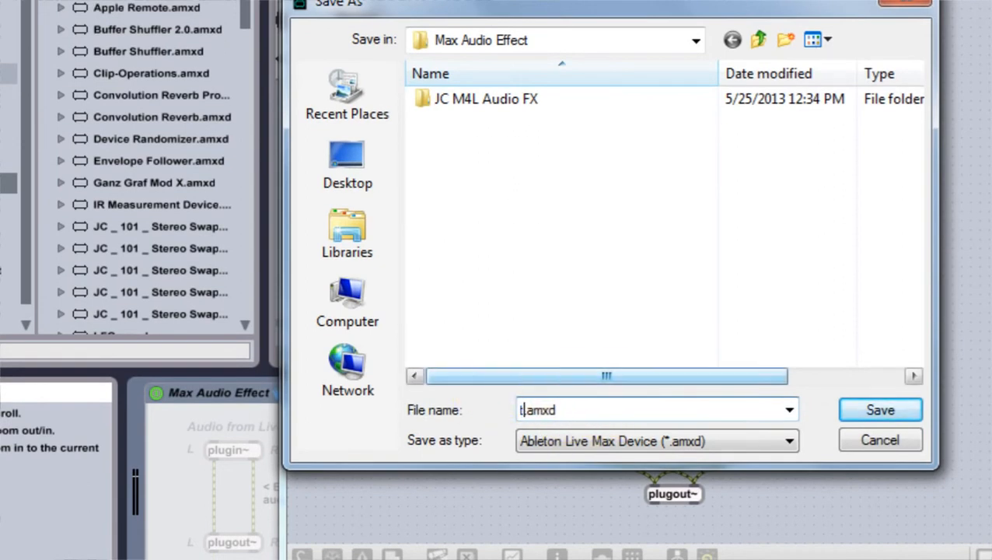
{"action": "type", "text": "est"}
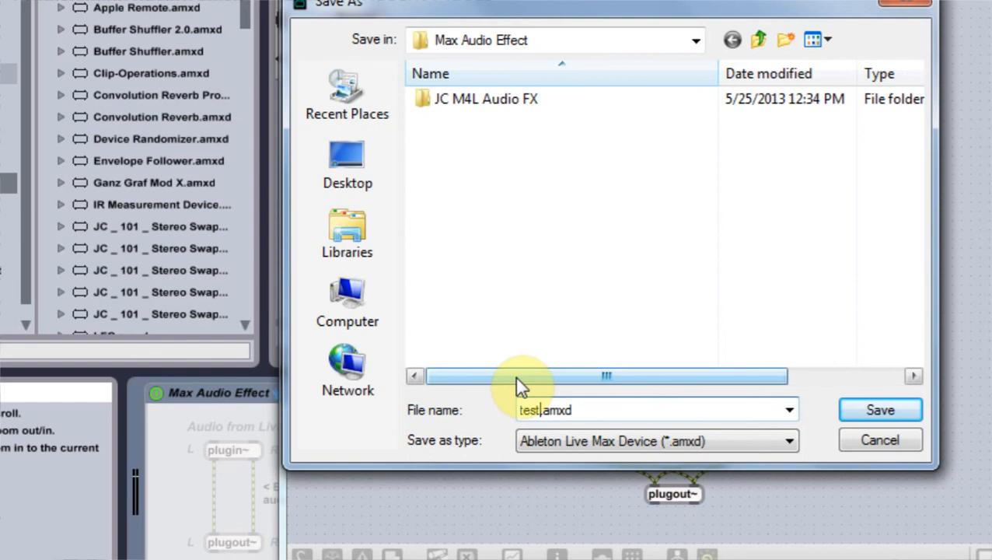
{"action": "mouse_move", "coordinate": [585, 362]}
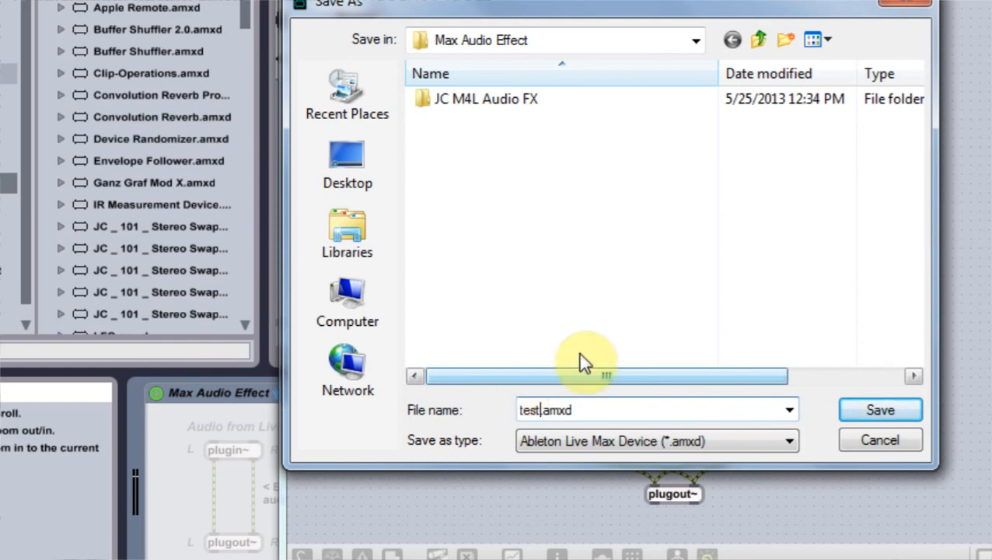
{"action": "left_click", "coordinate": [879, 410]}
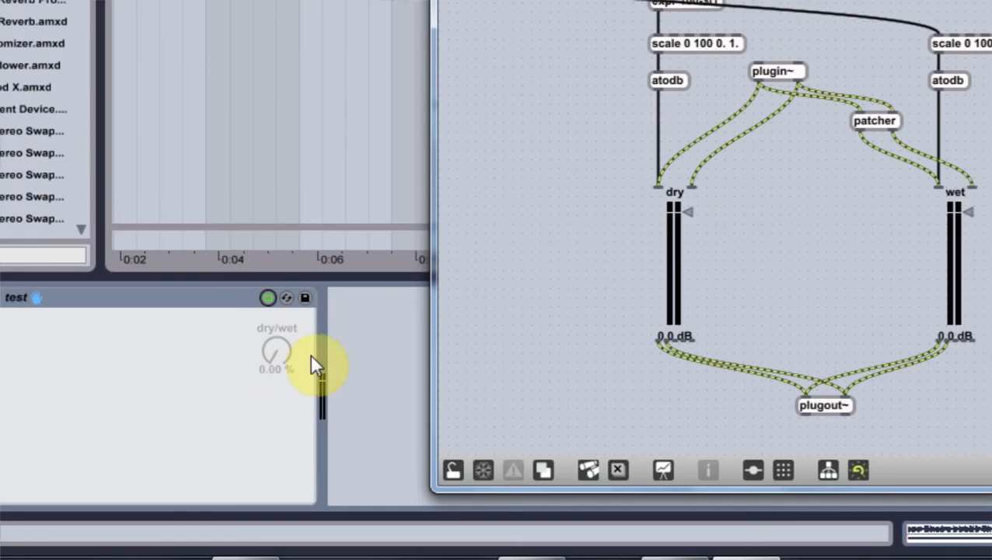
{"action": "mouse_move", "coordinate": [315, 377]}
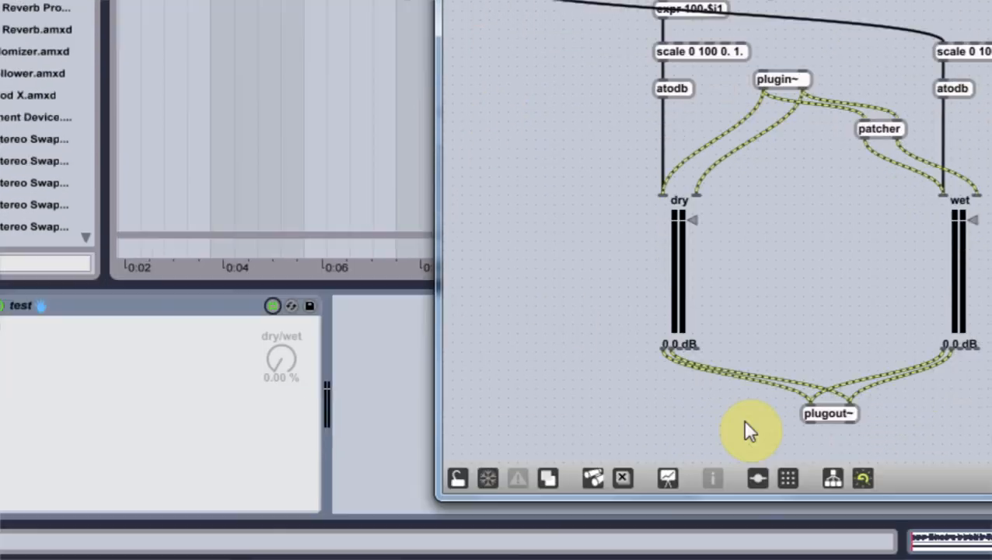
Review the patch in Presentation Mode, then close the test.amxd editor.
{"action": "left_click", "coordinate": [354, 163]}
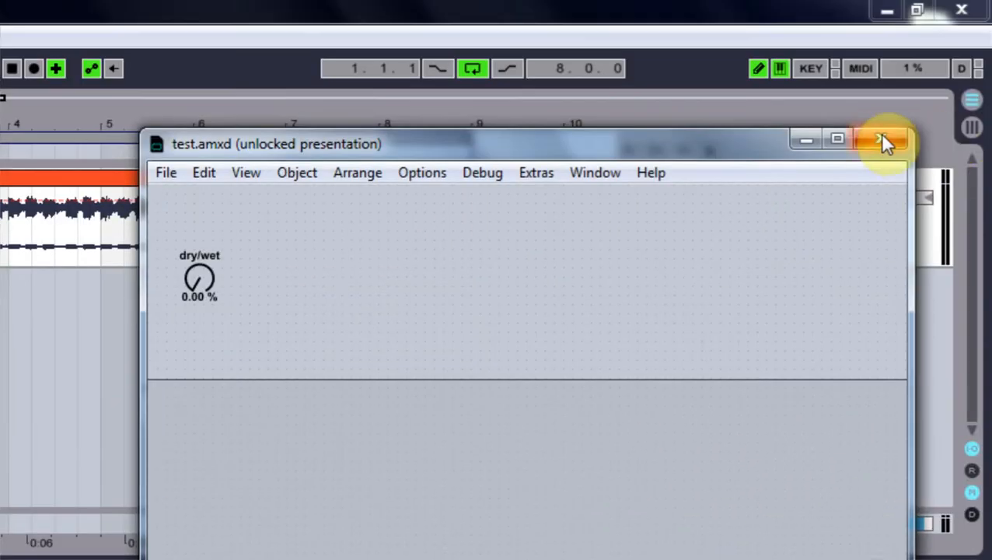
{"action": "left_click", "coordinate": [886, 140]}
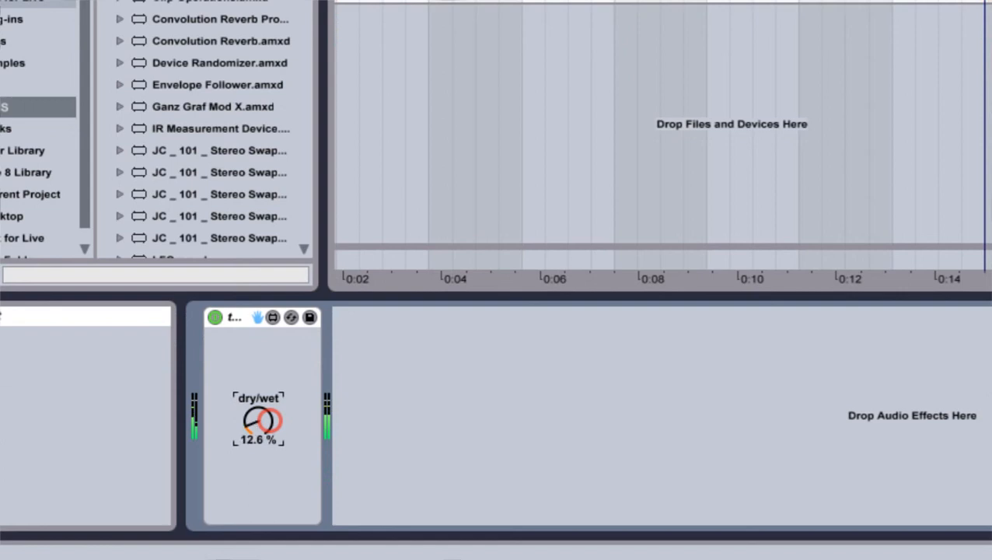
Sweep the test device's dry/wet knob up to 77.2% and back to 0%.
{"action": "left_click_drag", "start_coordinate": [261, 422], "coordinate": [260, 381]}
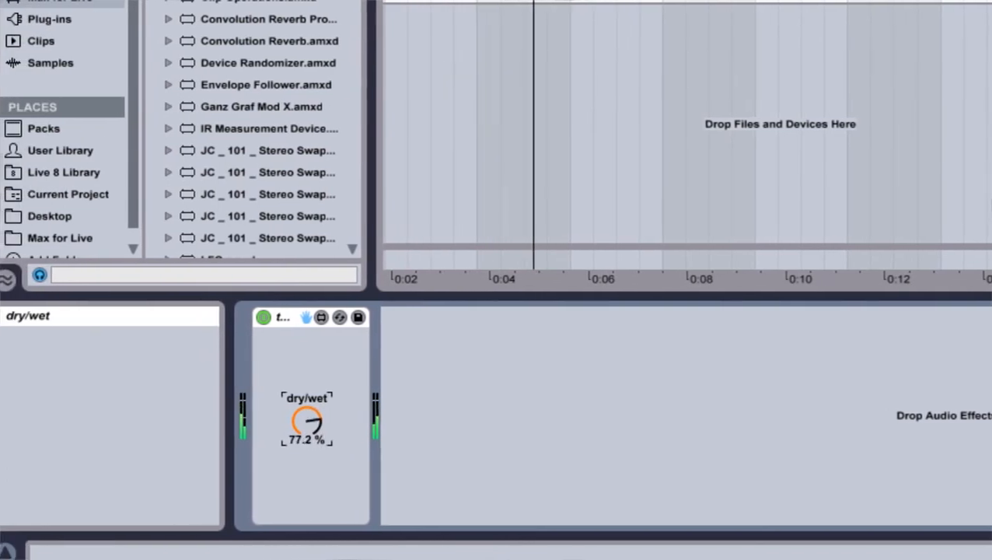
{"action": "left_click_drag", "start_coordinate": [307, 420], "coordinate": [307, 451]}
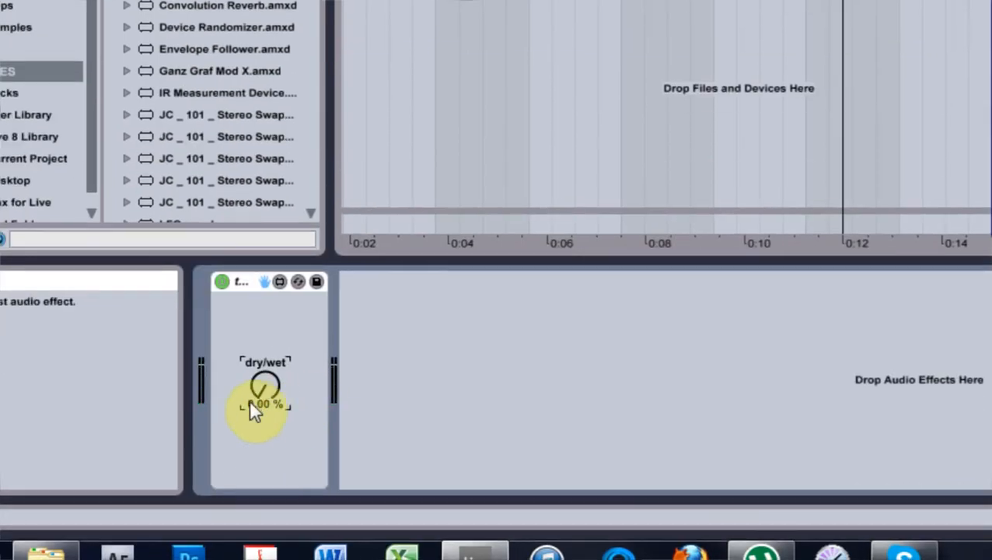
Reopen the test patch in Patching Mode and add an fpic from the Object Explorer.
{"action": "left_click", "coordinate": [279, 282]}
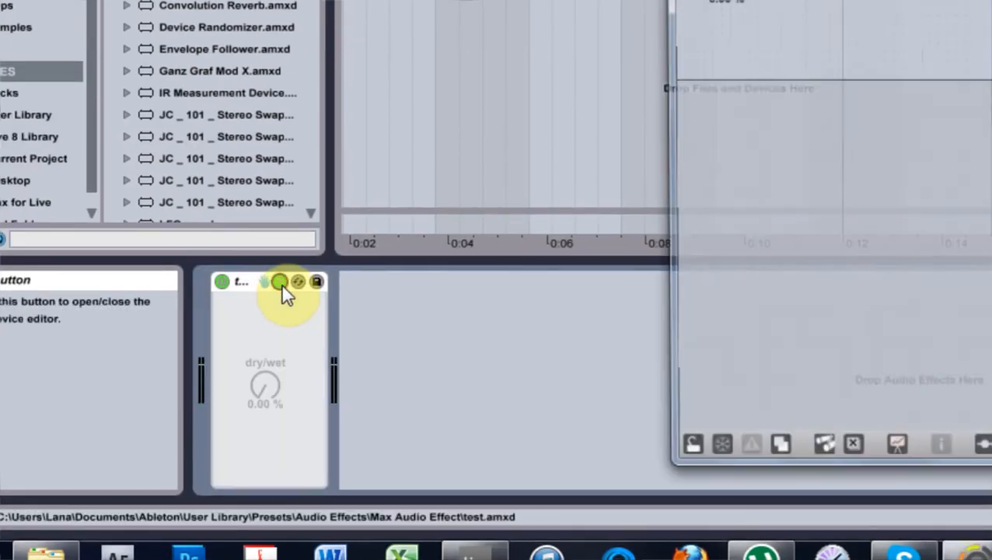
{"action": "left_click", "coordinate": [278, 282]}
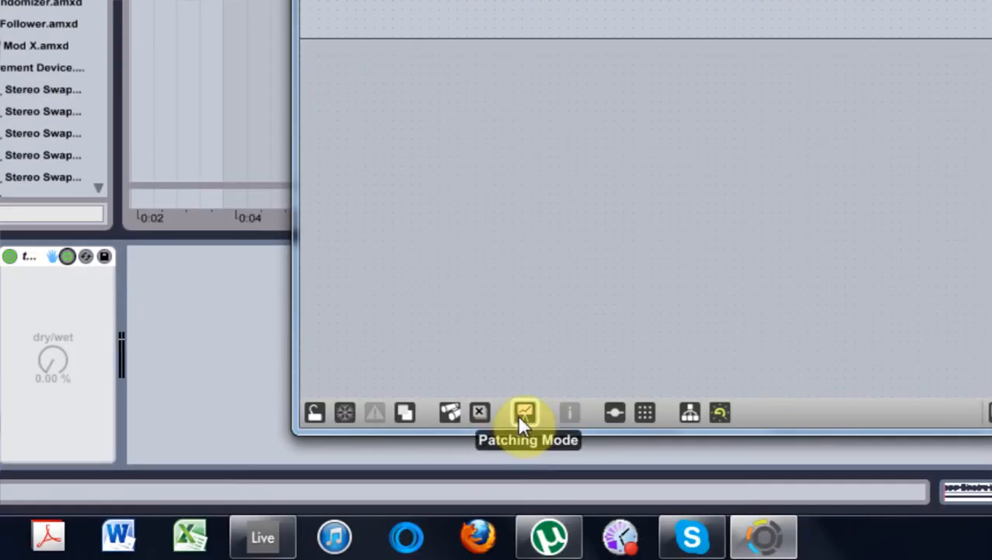
{"action": "left_click", "coordinate": [524, 412]}
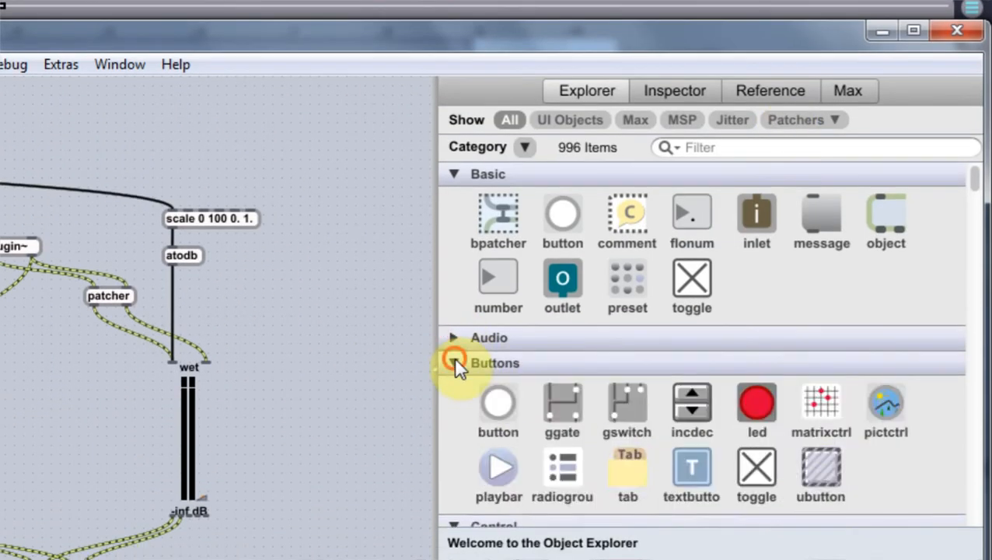
{"action": "left_click", "coordinate": [453, 363]}
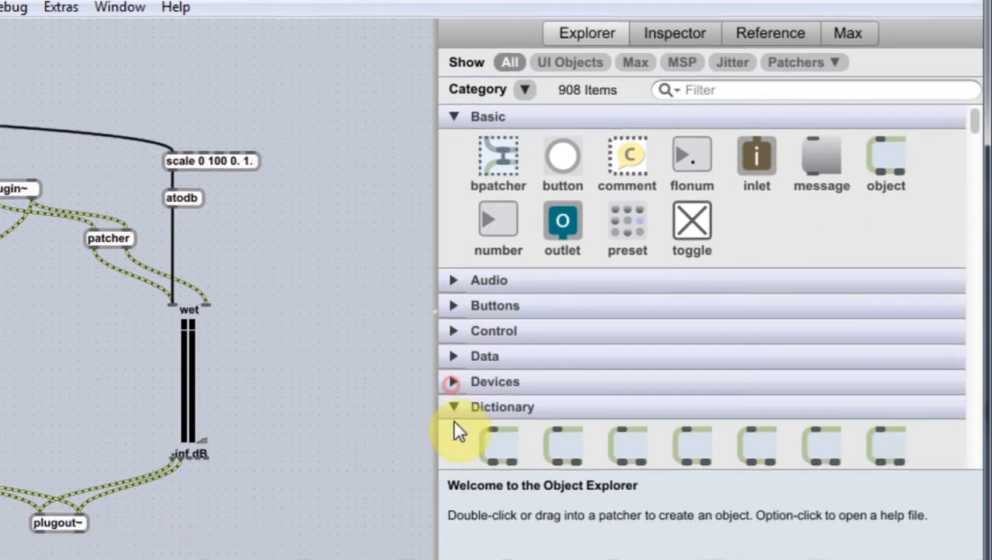
{"action": "scroll", "scroll_direction": "down", "scroll_amount": 3}
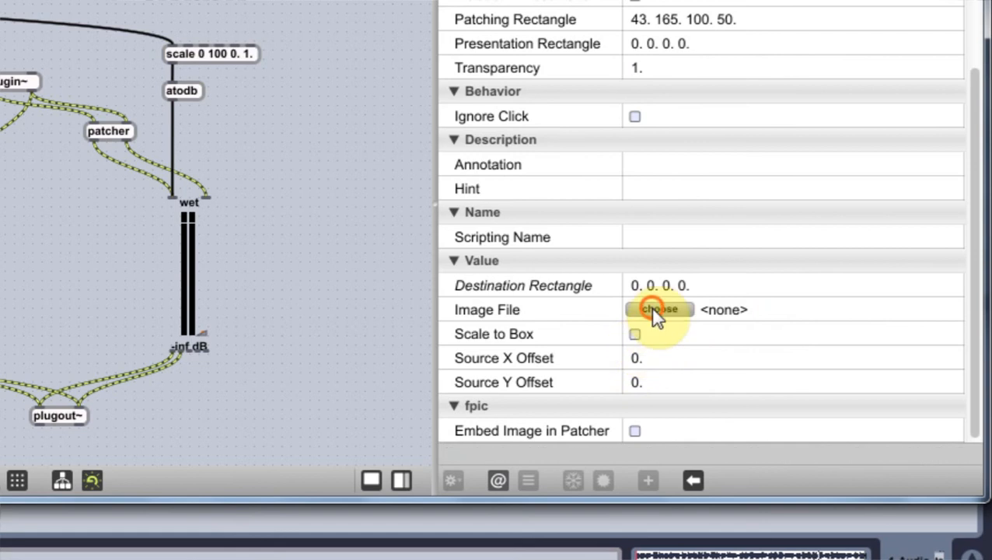
Load big-knob-radio2.jpg into the fpic and make it a click-ignoring presentation background.
{"action": "left_click", "coordinate": [659, 309]}
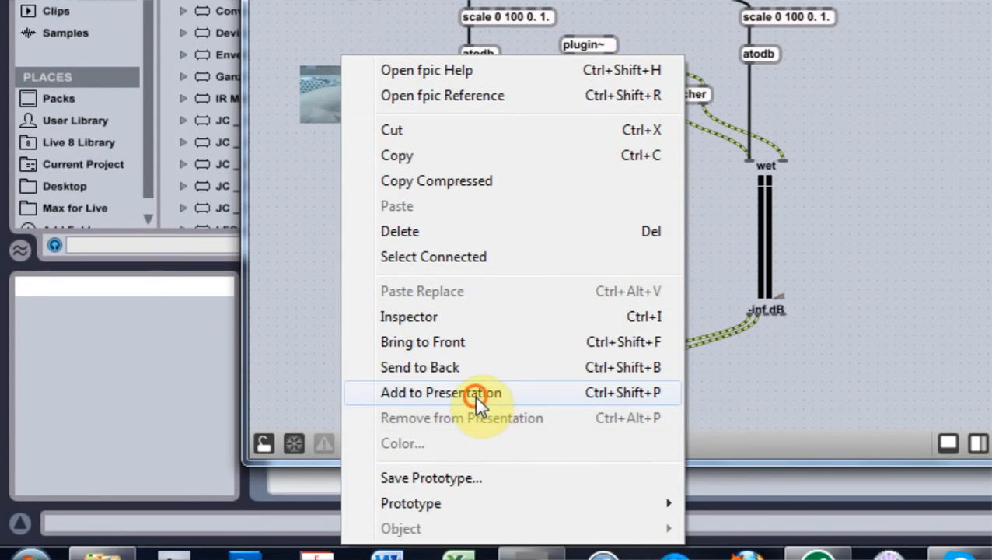
{"action": "left_click", "coordinate": [408, 317]}
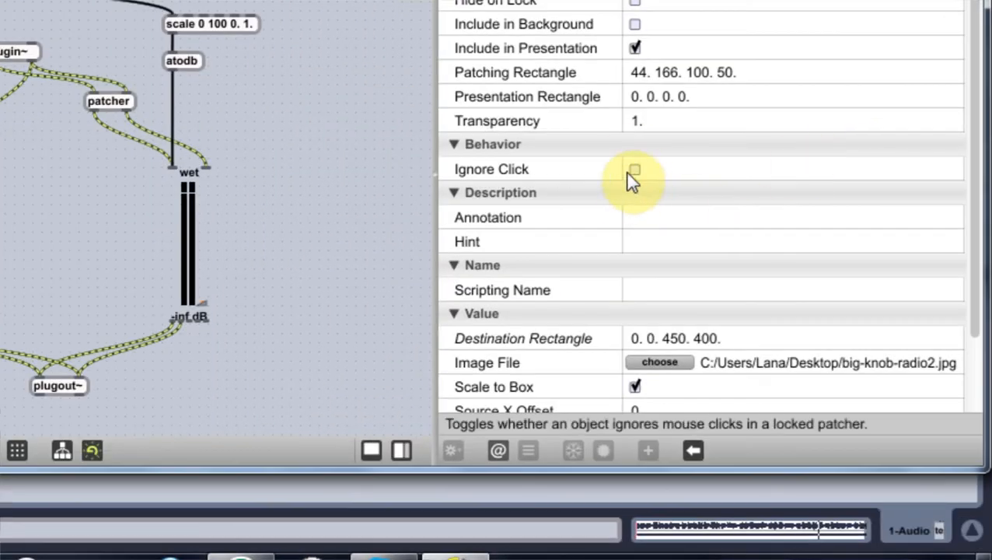
{"action": "left_click", "coordinate": [635, 169]}
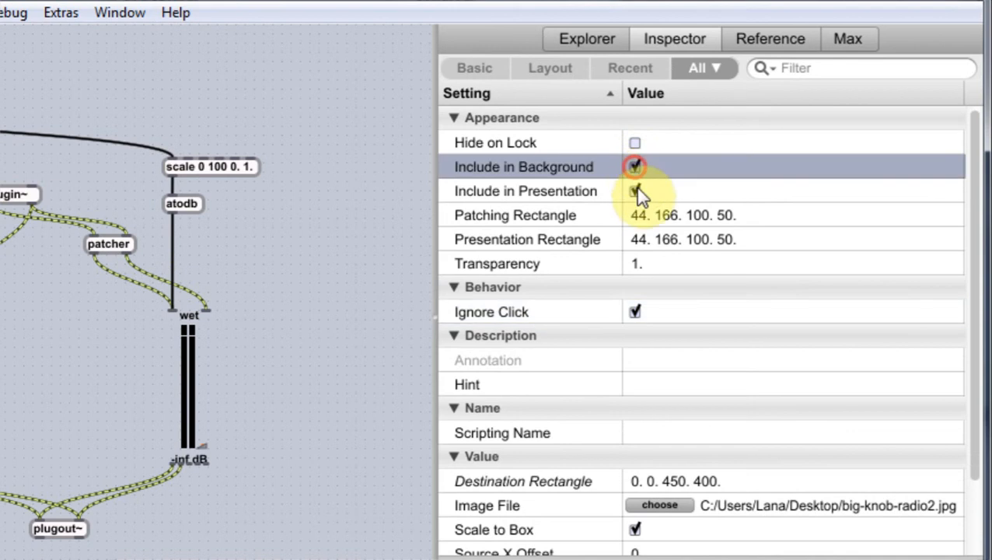
{"action": "left_click", "coordinate": [253, 425]}
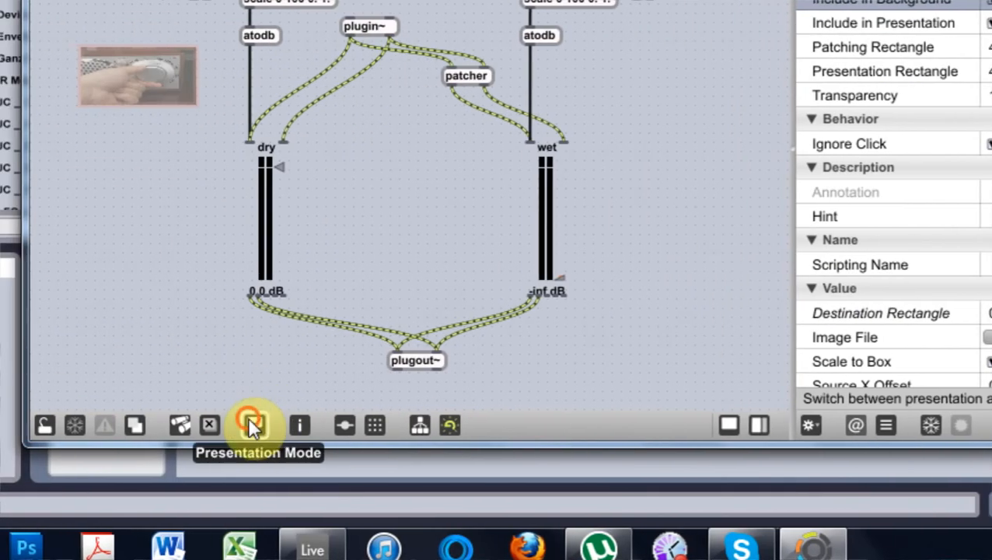
In Presentation Mode, set the picture's Presentation Rectangle to 0. 0. 169. 169.
{"action": "left_click", "coordinate": [252, 426]}
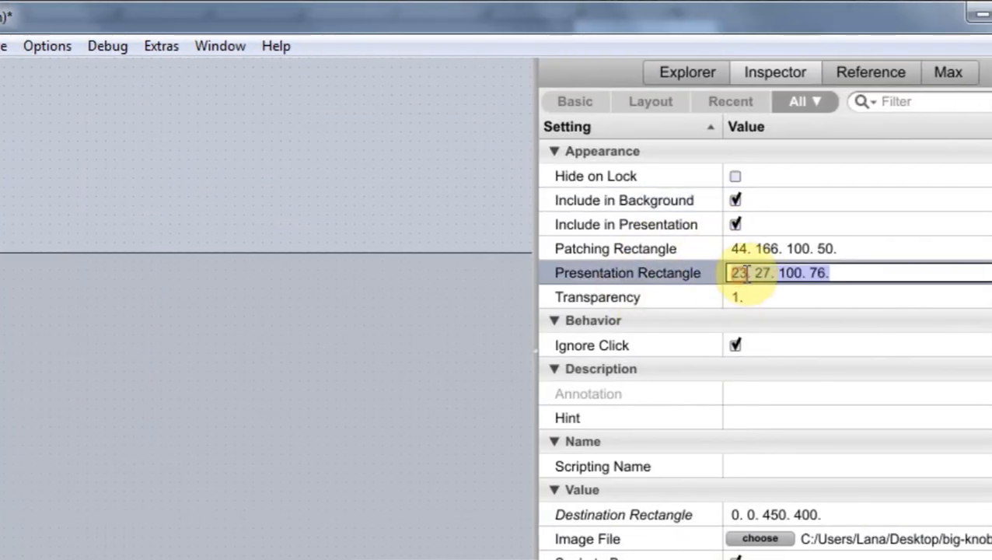
{"action": "type", "text": "0"}
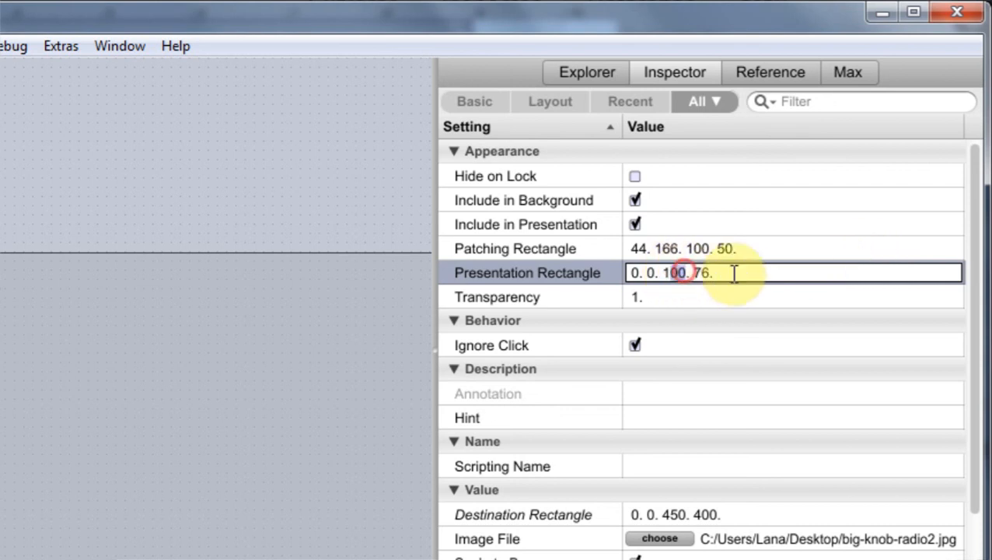
{"action": "type", "text": "169"}
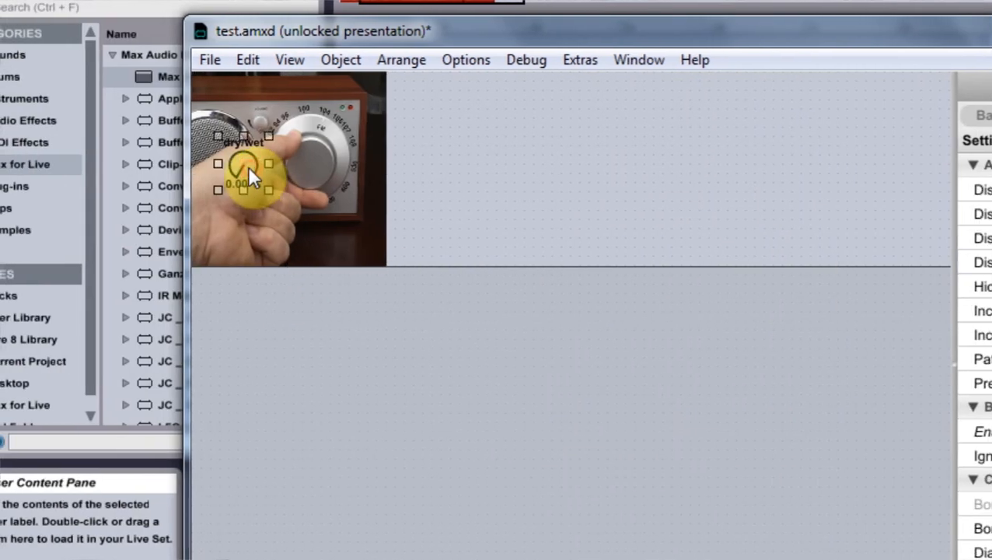
Drag the dry/wet dial right until it sits over the pictured radio knob.
{"action": "left_click_drag", "start_coordinate": [249, 164], "coordinate": [314, 163]}
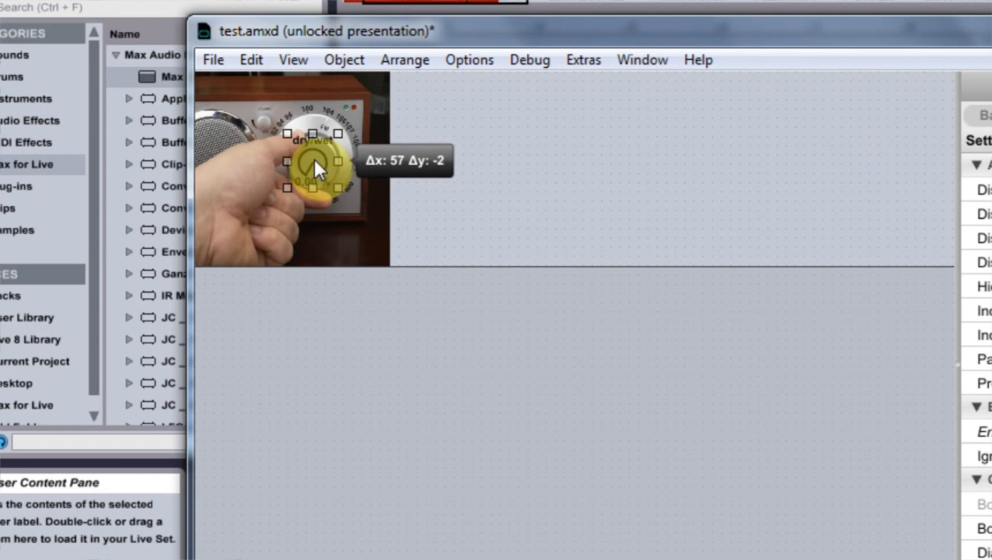
{"action": "left_click_drag", "start_coordinate": [311, 163], "coordinate": [315, 169]}
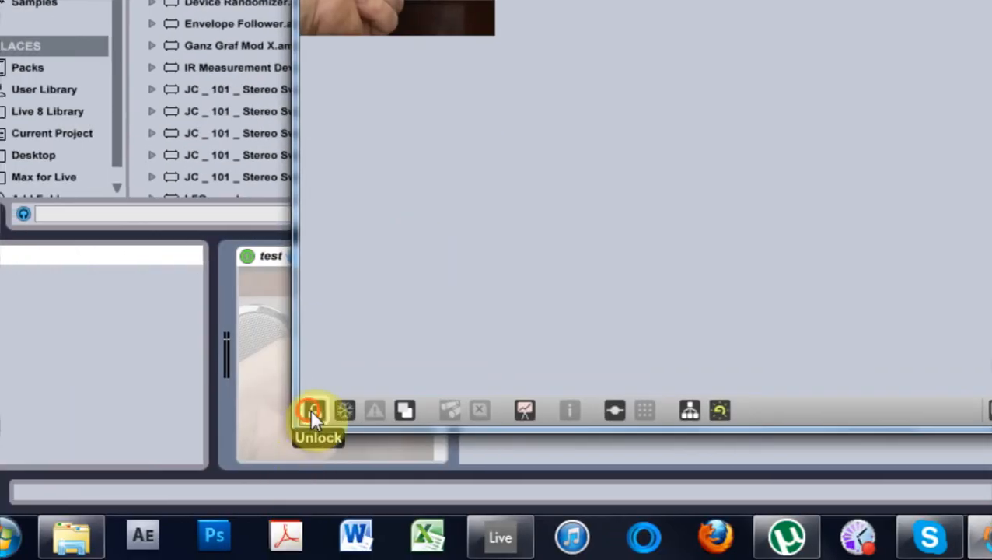
Lock the patch and enable Embed Image in Patcher for the radio picture.
{"action": "left_click", "coordinate": [311, 410]}
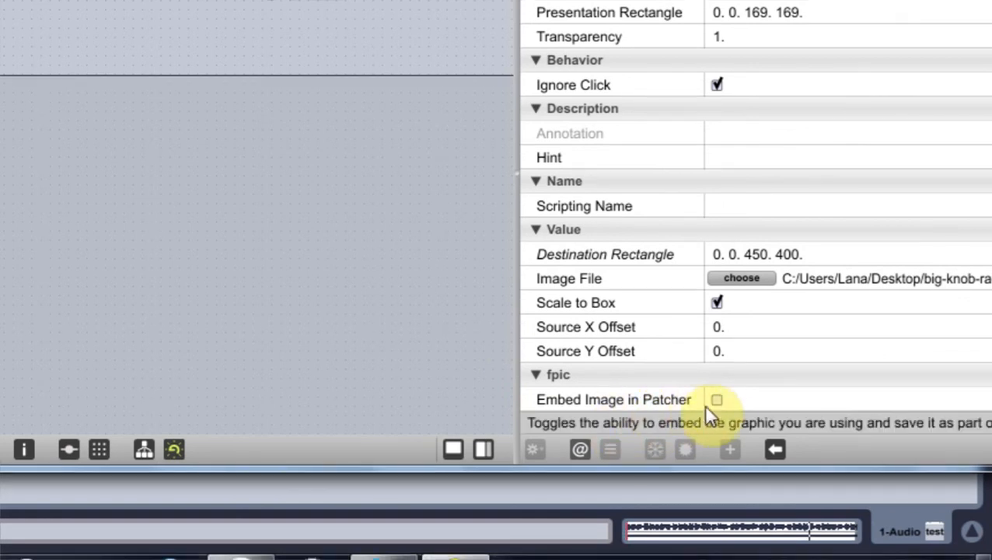
{"action": "left_click", "coordinate": [716, 399]}
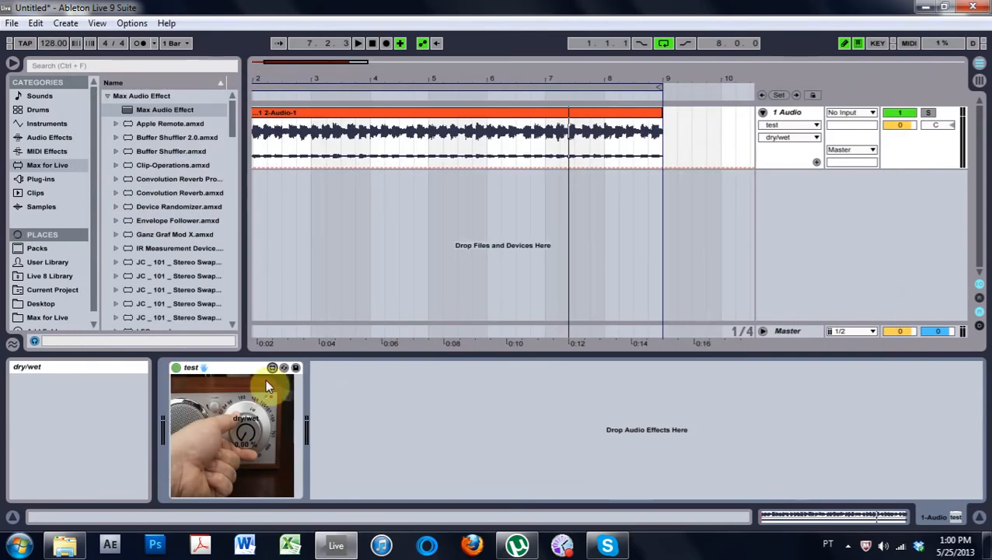
{"action": "mouse_move", "coordinate": [339, 63]}
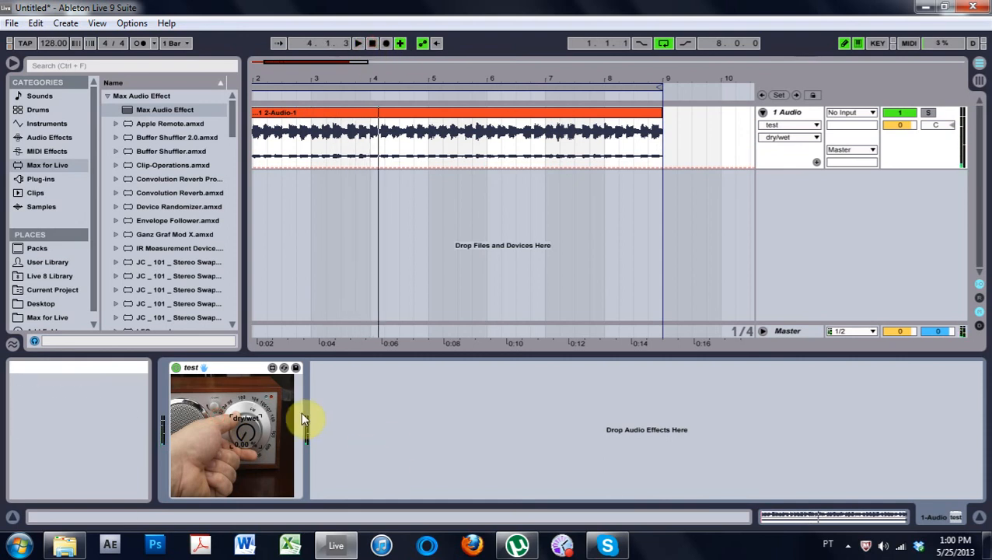
{"action": "mouse_move", "coordinate": [312, 402]}
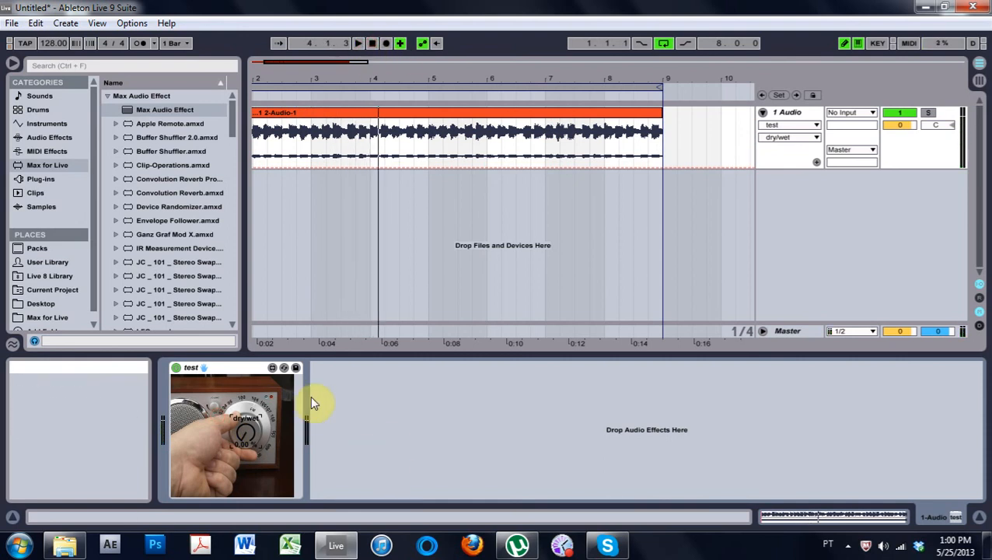